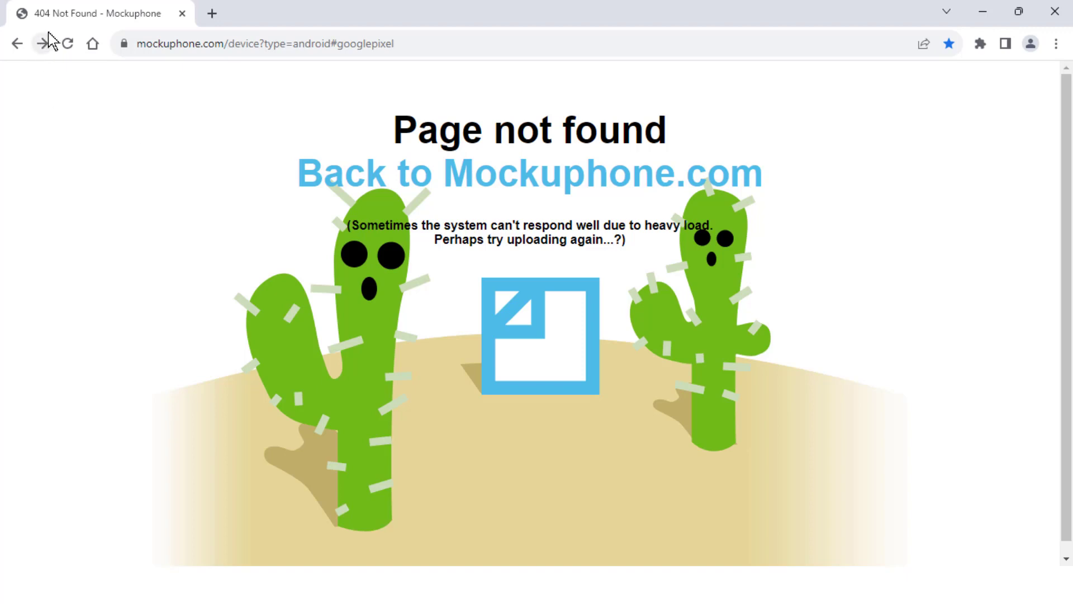
pyautogui.moveTo(301, 177)
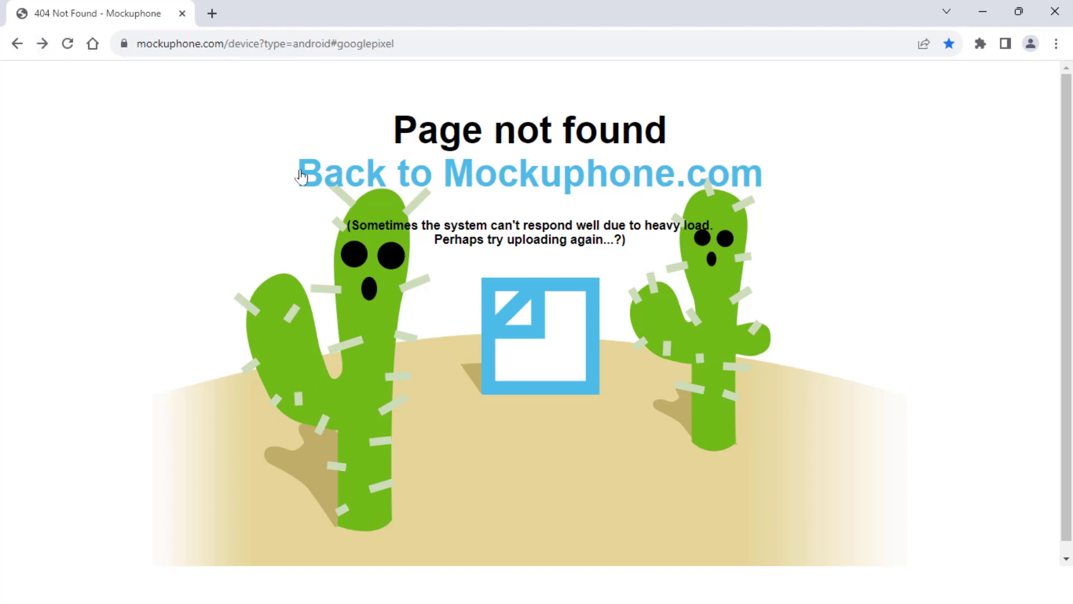
pyautogui.moveTo(594, 126)
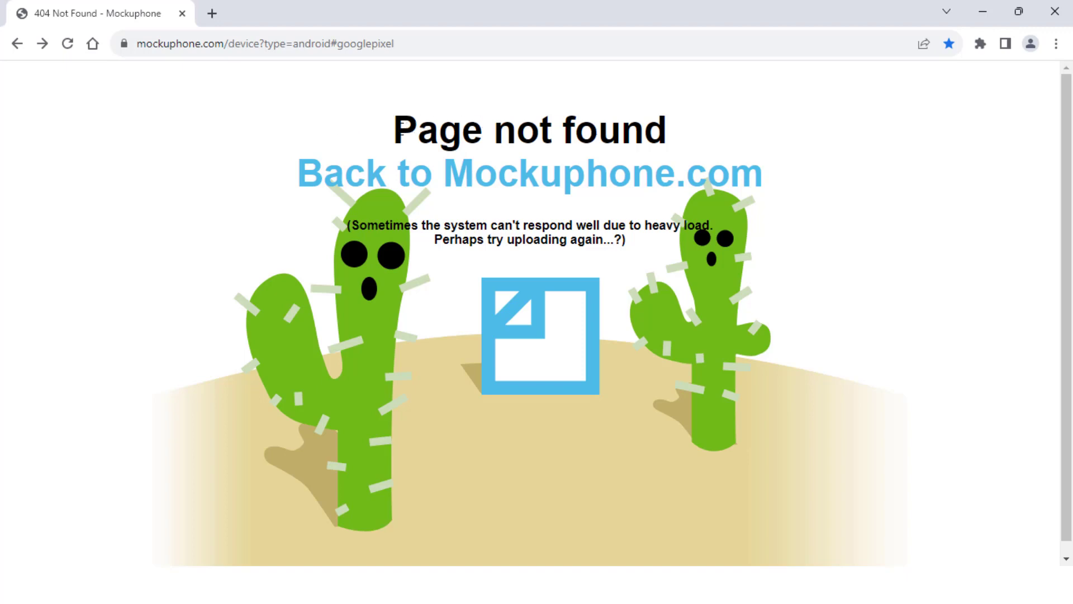
pyautogui.moveTo(715, 140)
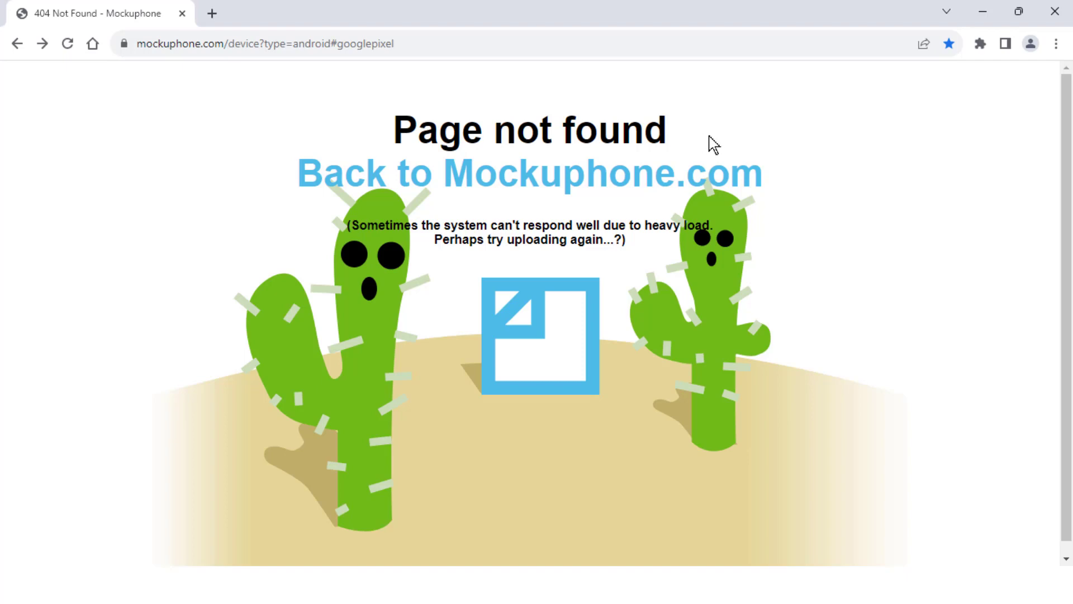
pyautogui.moveTo(381, 136)
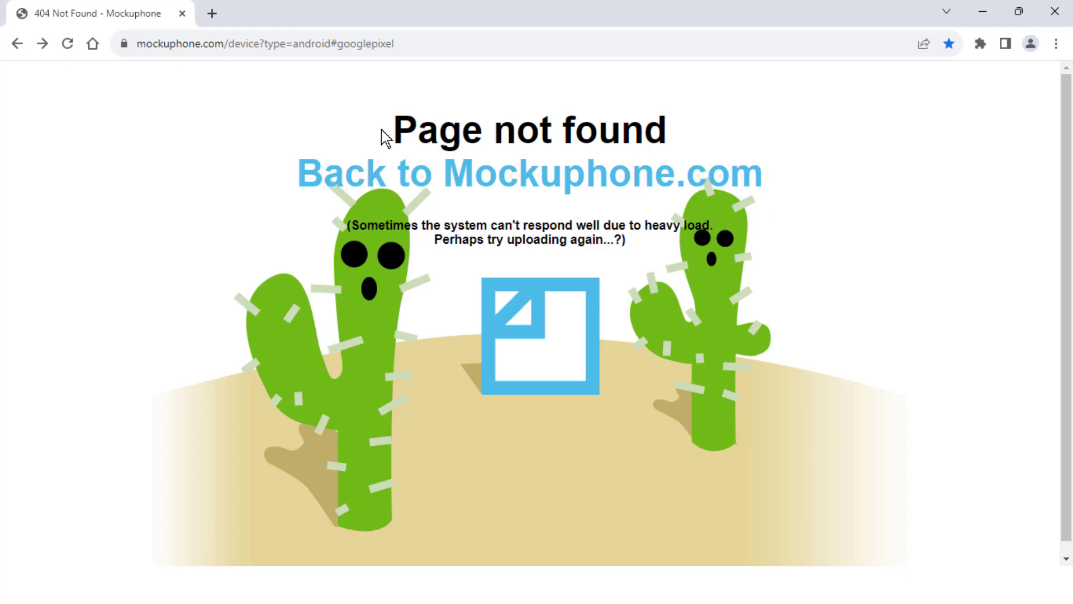
# Reload the not-found page from its context menu.
pyautogui.rightClick(384, 136)
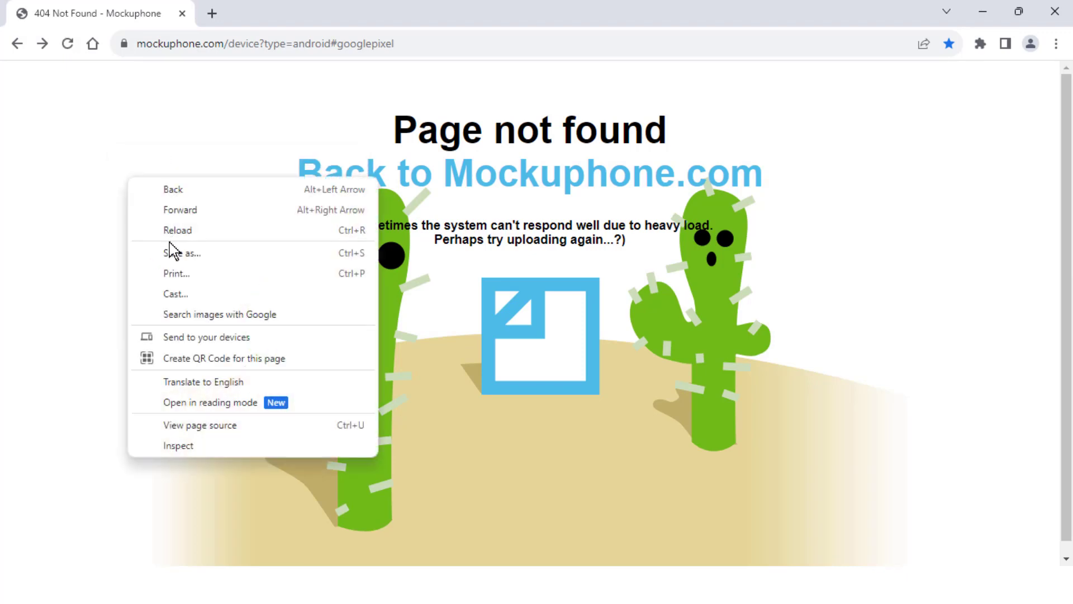
pyautogui.click(178, 231)
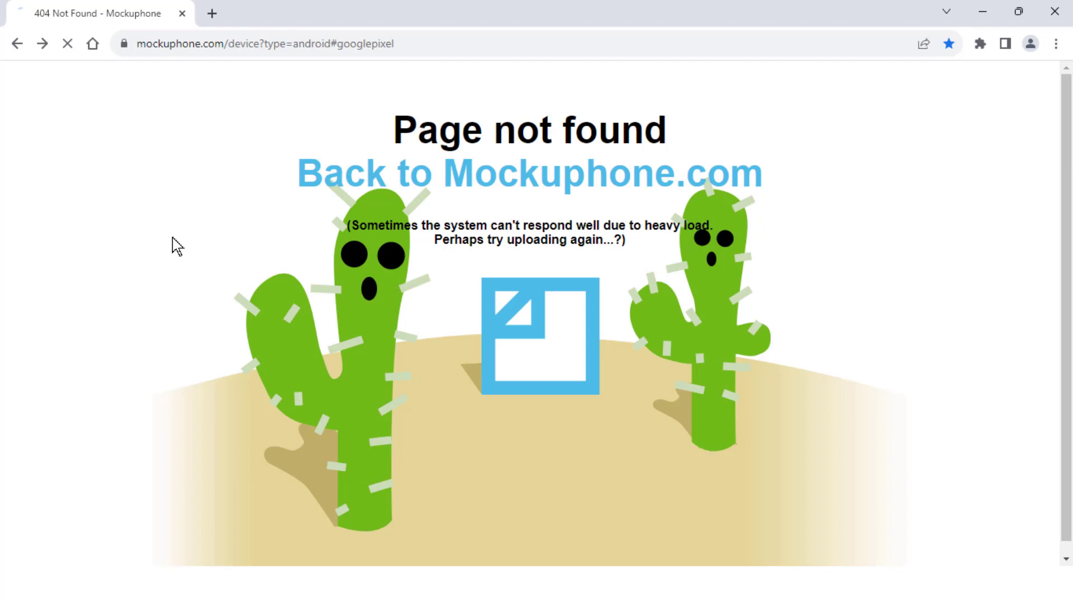
pyautogui.rightClick(177, 246)
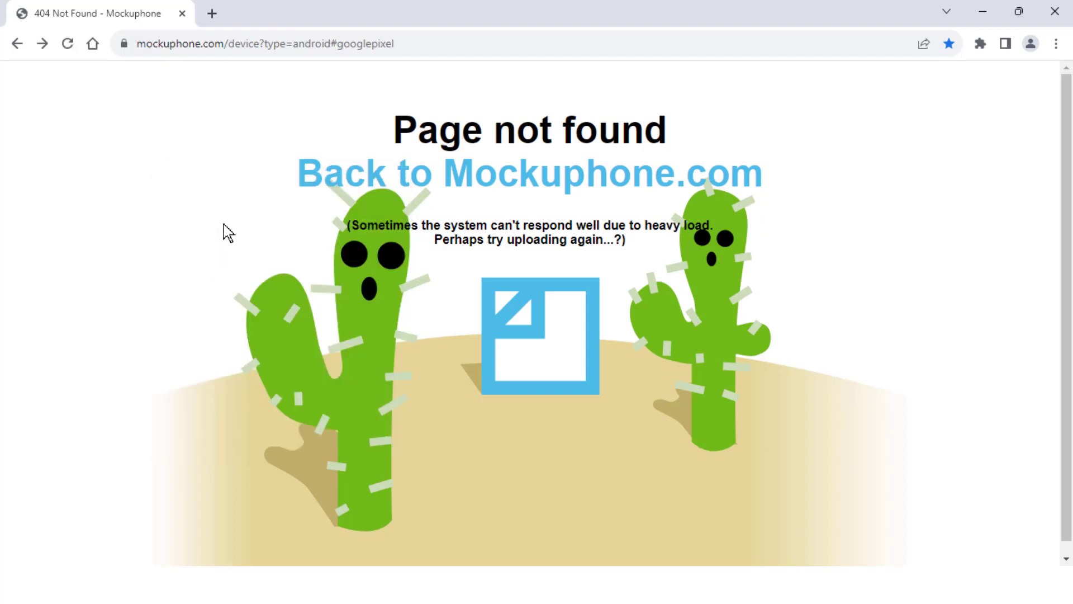
pyautogui.moveTo(338, 142)
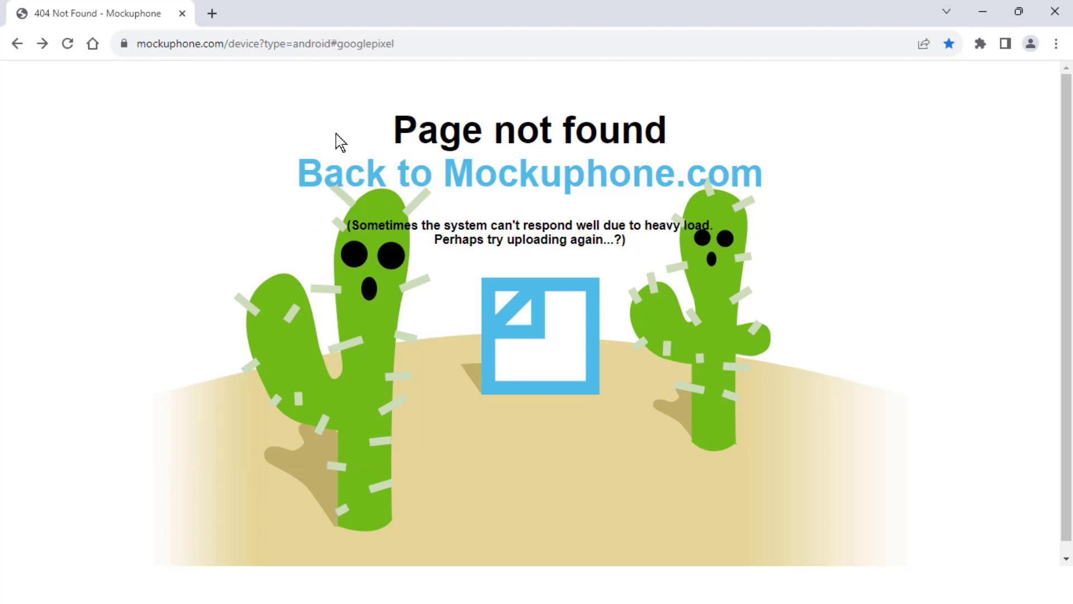
pyautogui.moveTo(361, 183)
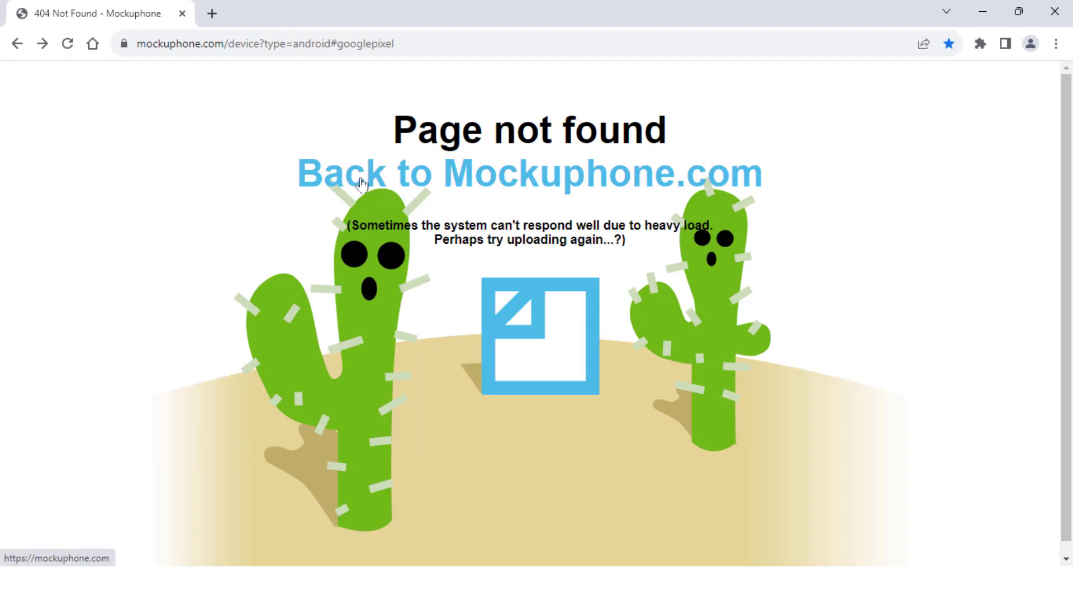
# Return to the Mockuphone home page listing iPhone 14, Google Pixel and other mockups.
pyautogui.click(458, 174)
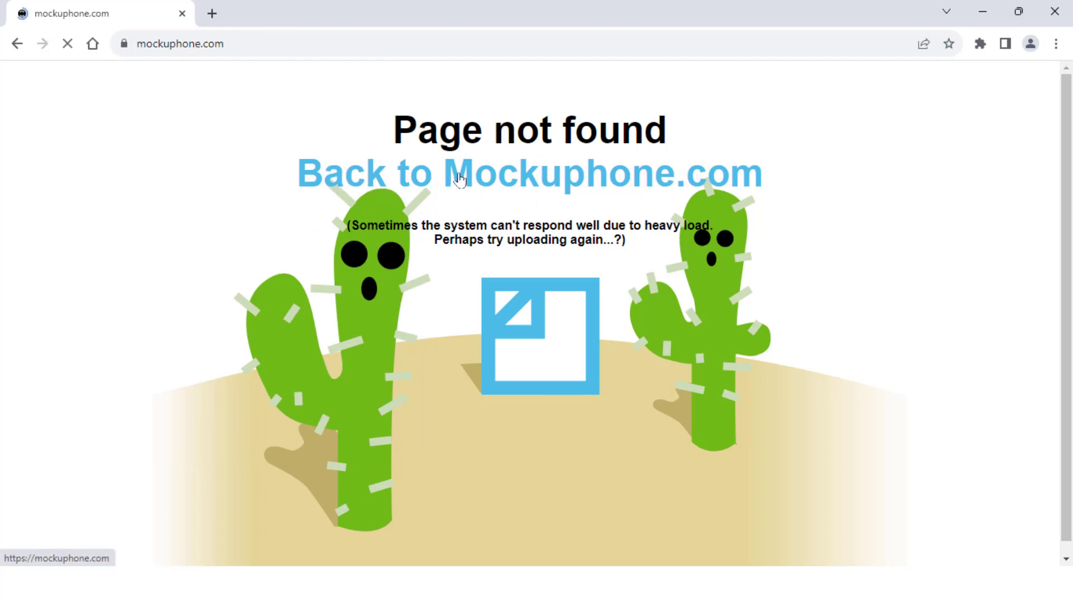
pyautogui.click(458, 172)
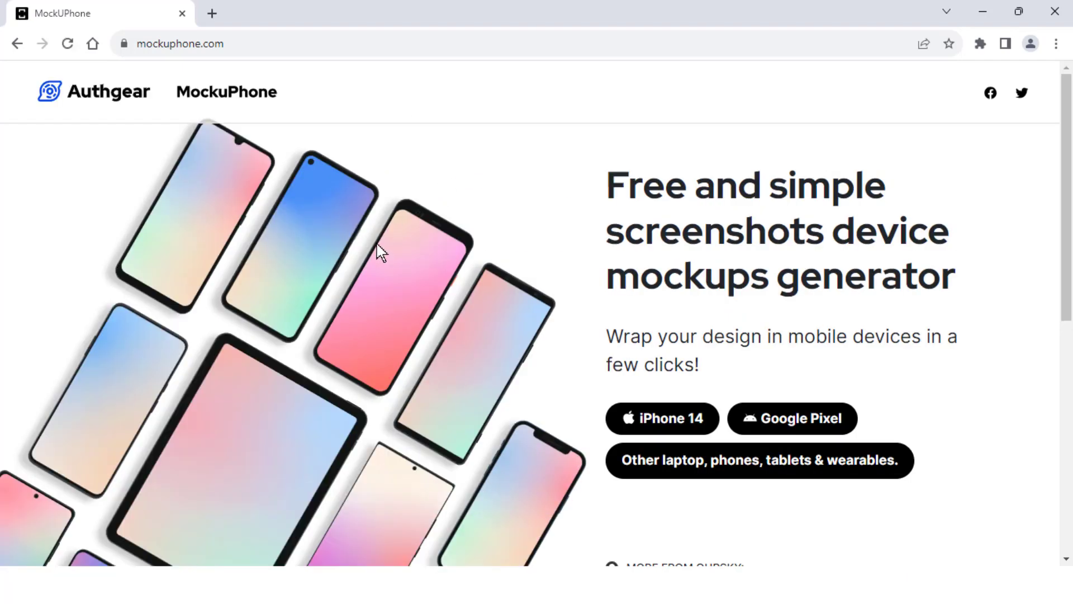
pyautogui.moveTo(103, 137)
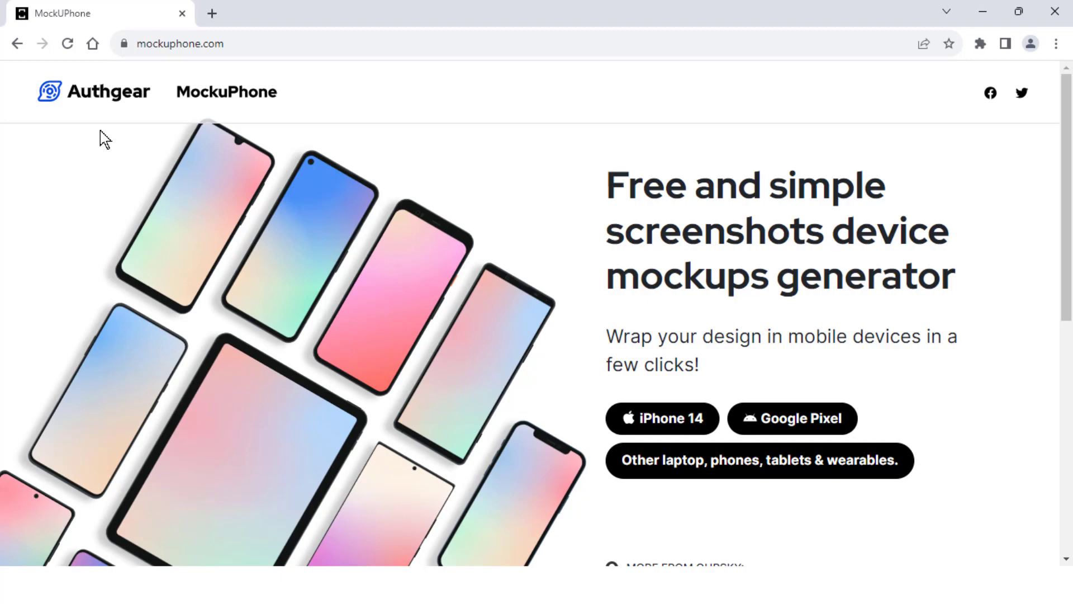
pyautogui.moveTo(380, 236)
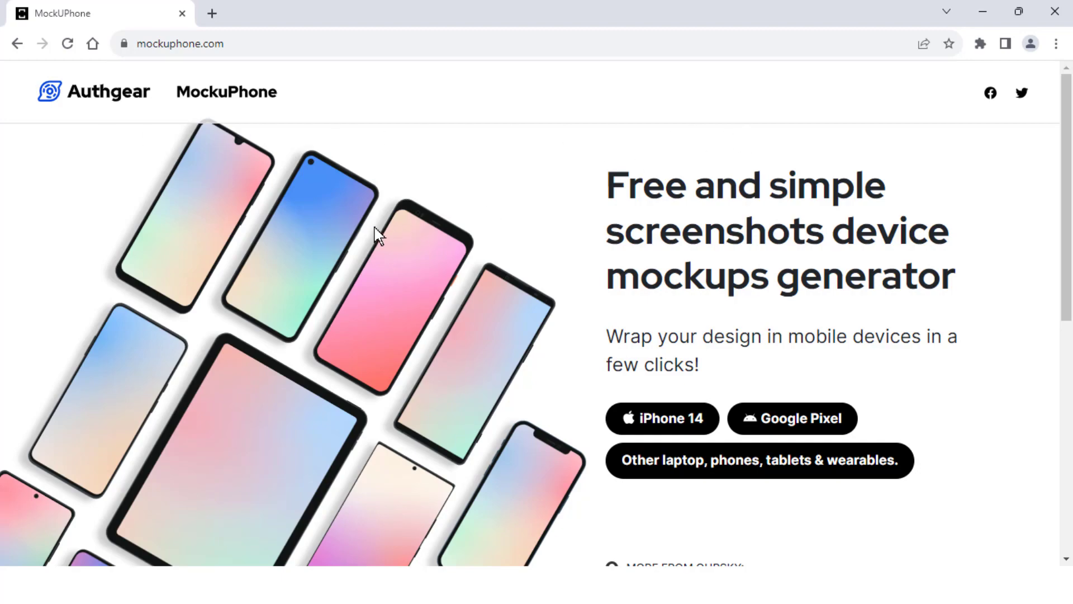
pyautogui.scroll(-3)
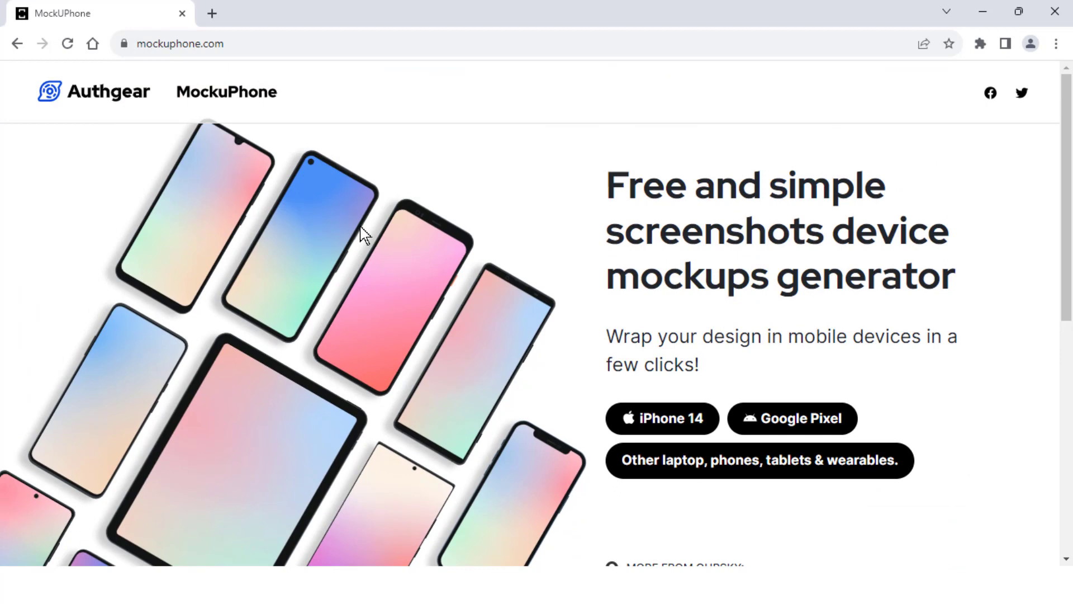
pyautogui.moveTo(378, 225)
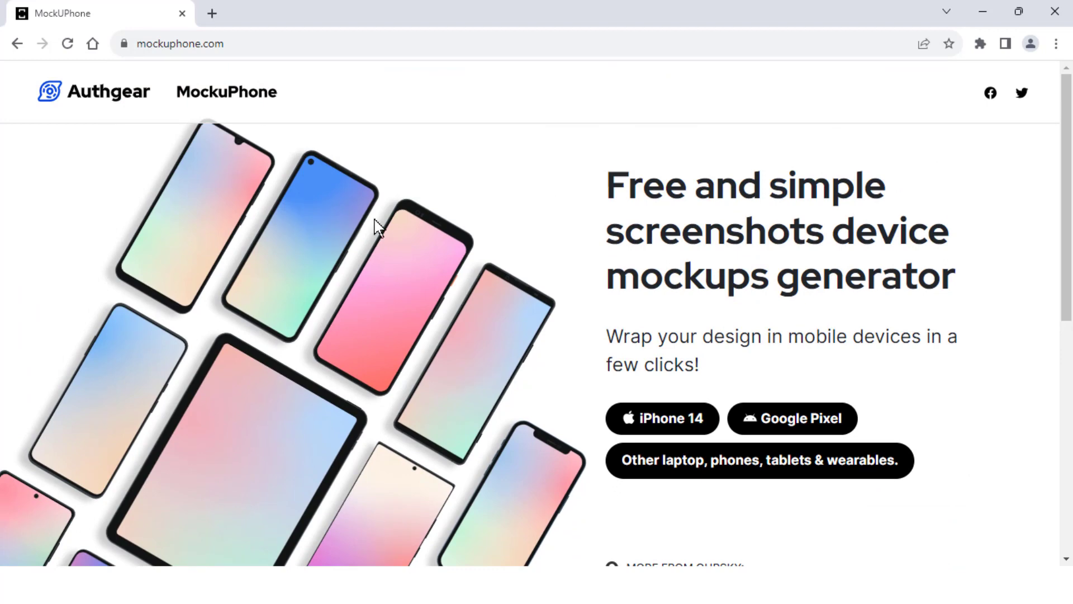
pyautogui.moveTo(219, 35)
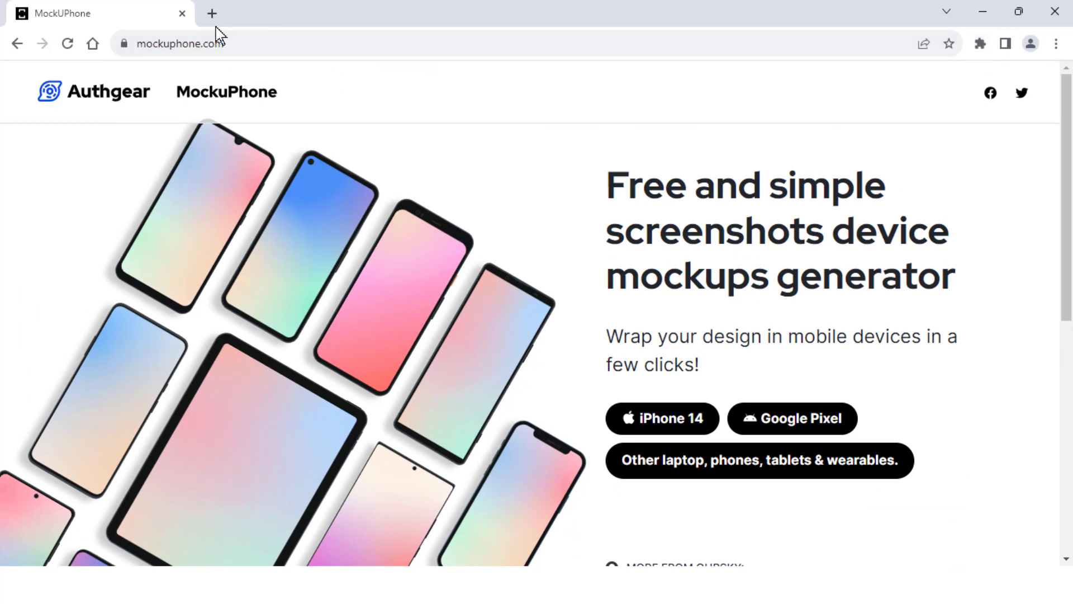
# Add a second tab showing the Google homepage beside the Mockuphone tab.
pyautogui.click(212, 13)
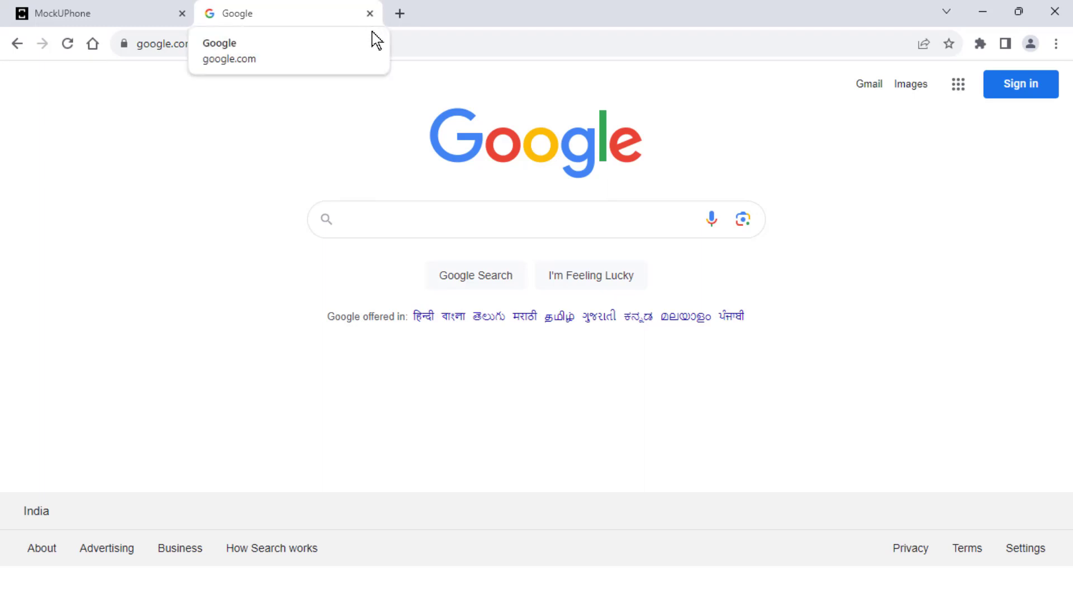
pyautogui.moveTo(370, 13)
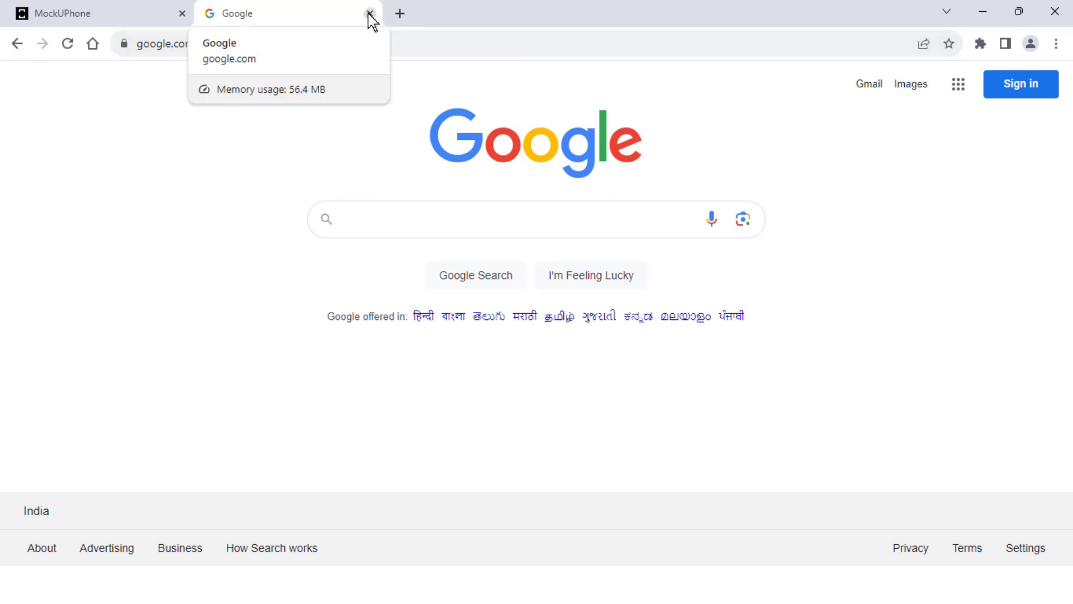
pyautogui.moveTo(315, 128)
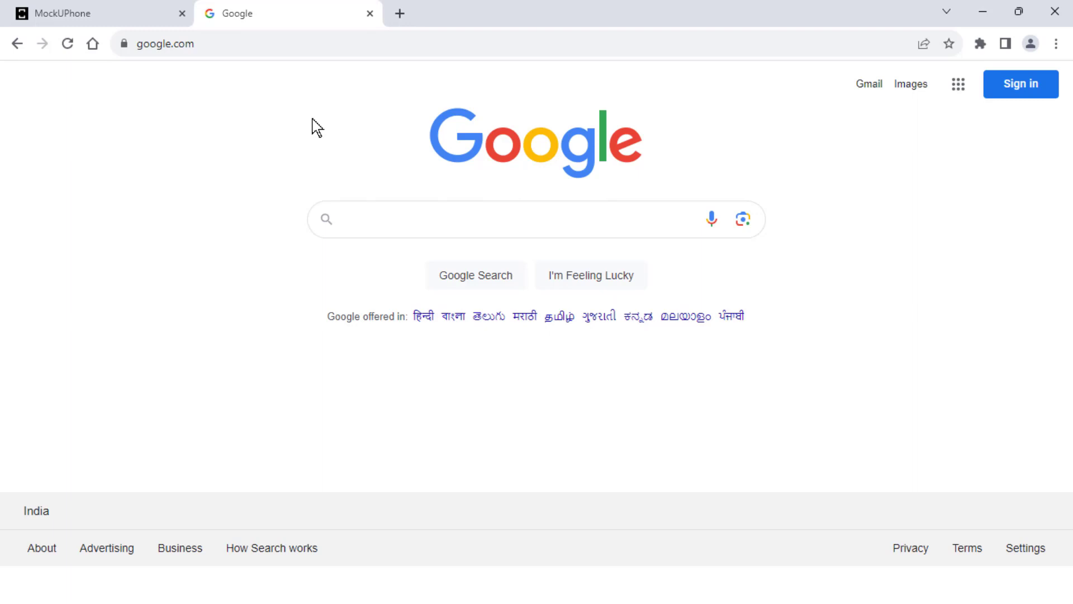
pyautogui.moveTo(1067, 7)
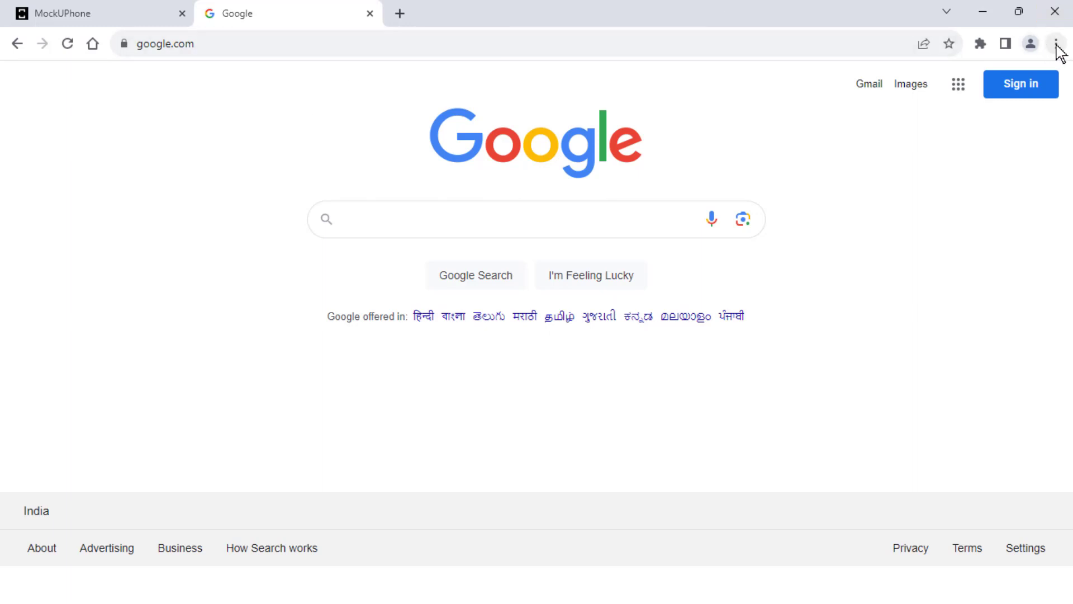
# Browse Chrome's ⋮ menu Help entries and close the extra tab.
pyautogui.click(1057, 43)
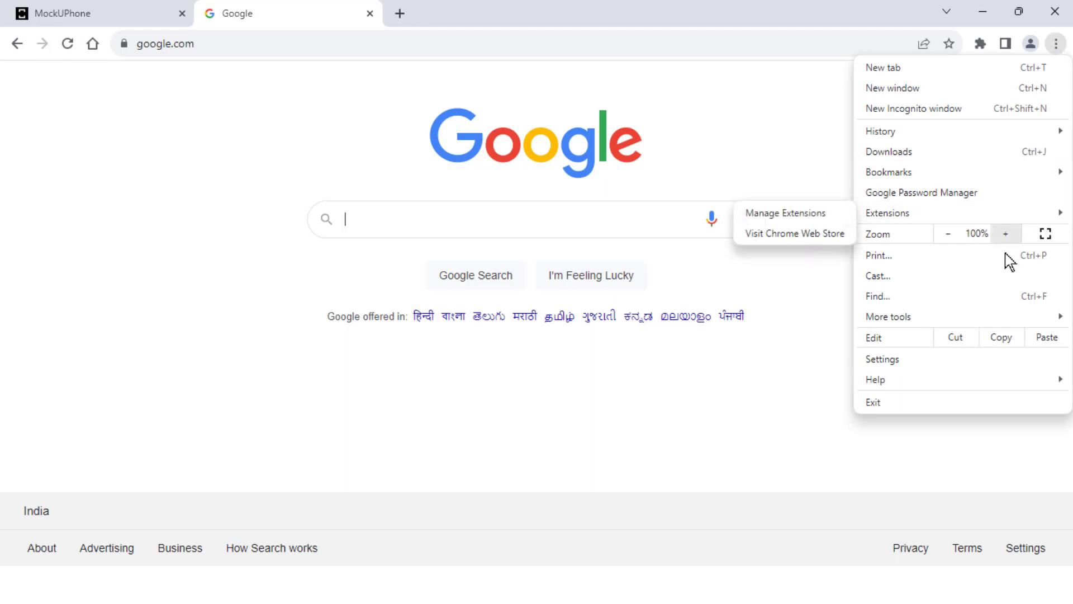
pyautogui.moveTo(973, 375)
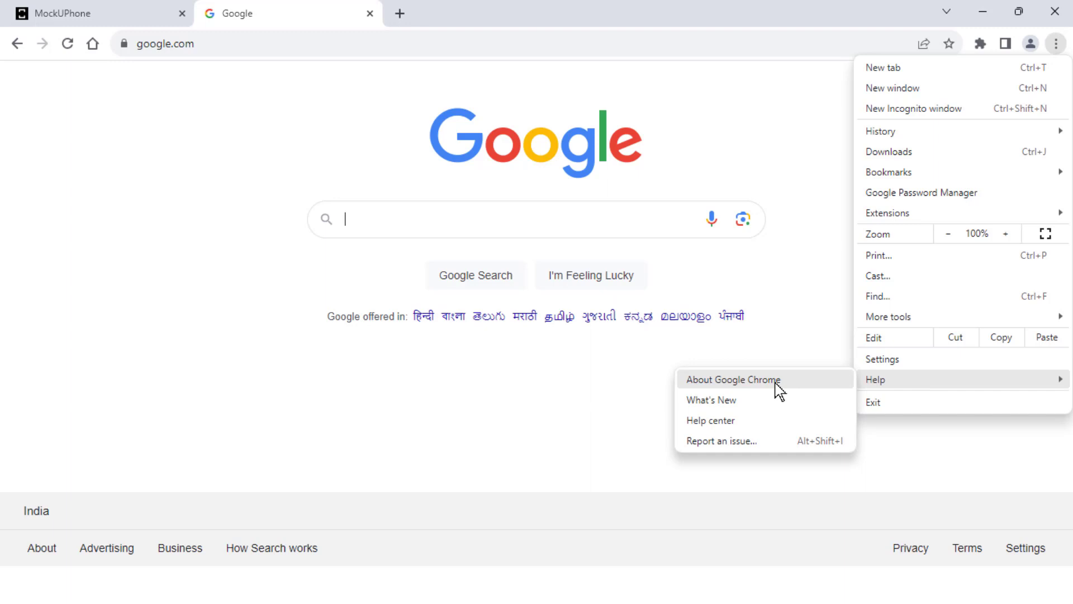
pyautogui.click(733, 379)
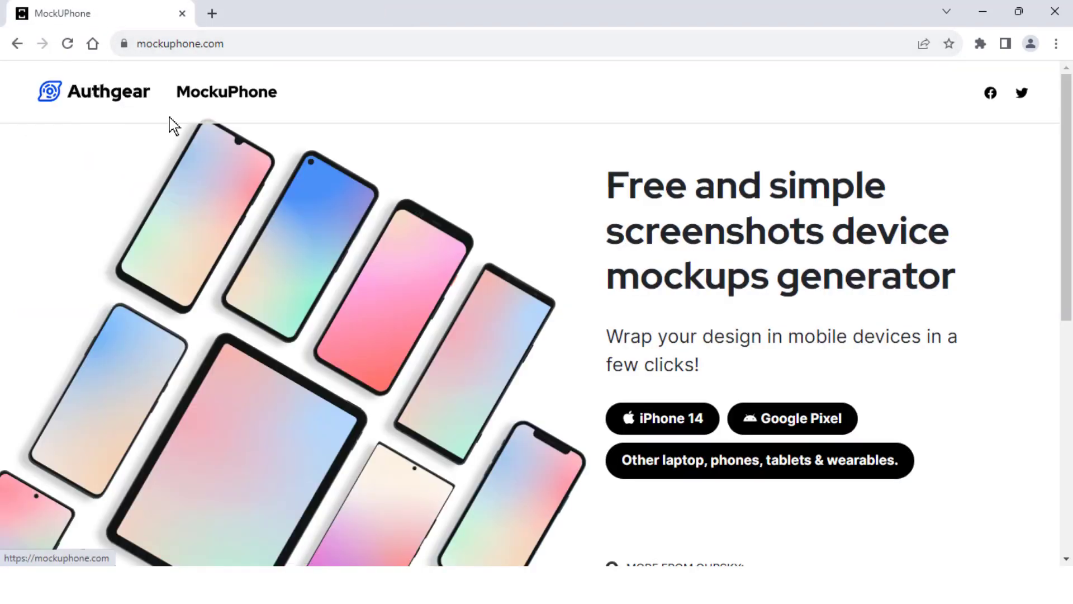
pyautogui.moveTo(164, 128)
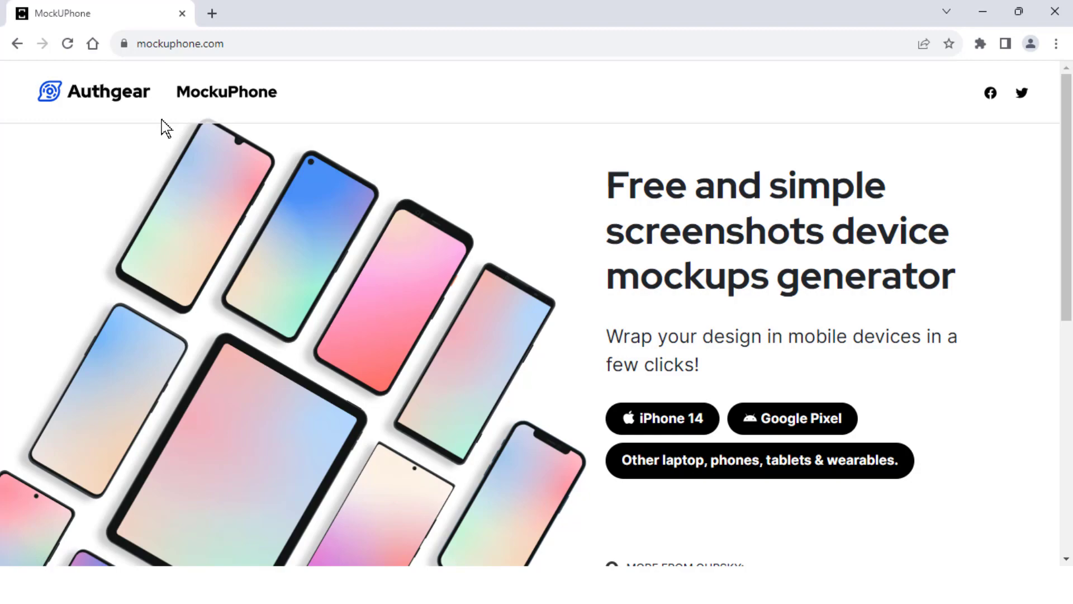
# Navigate the remaining tab to google.com so it shows the Google homepage.
pyautogui.click(180, 43)
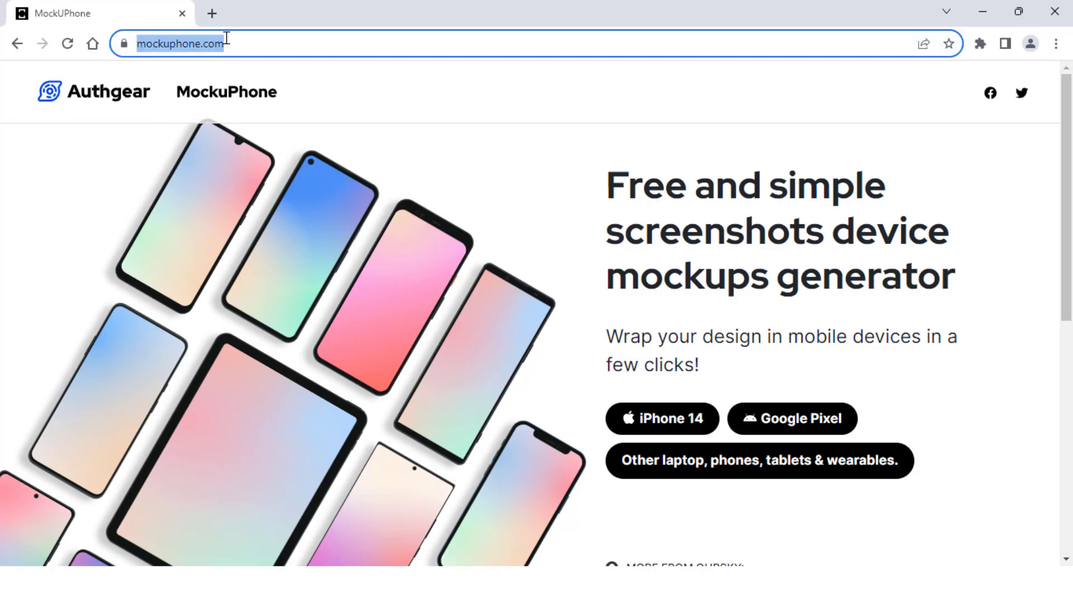
pyautogui.write('google.com')
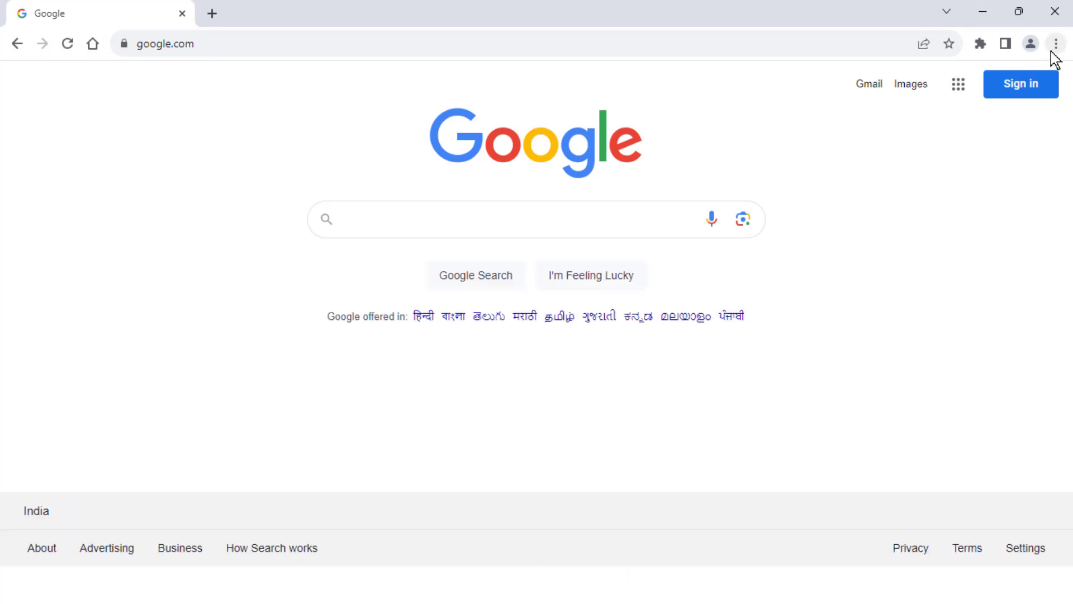
pyautogui.click(479, 219)
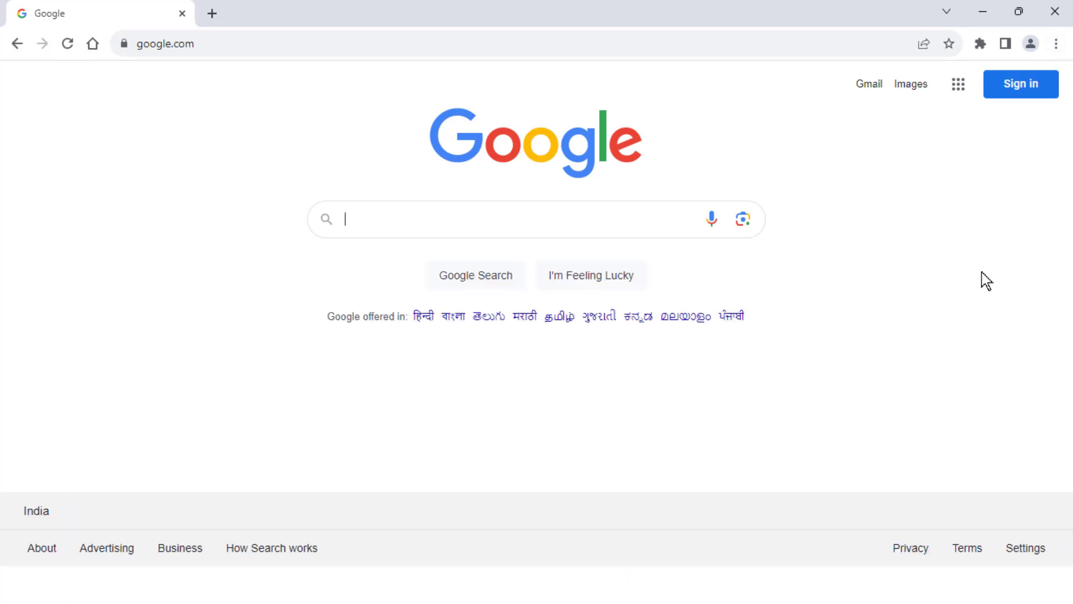
# Reach the Privacy and security section of Chrome's settings in a new tab.
pyautogui.click(1057, 44)
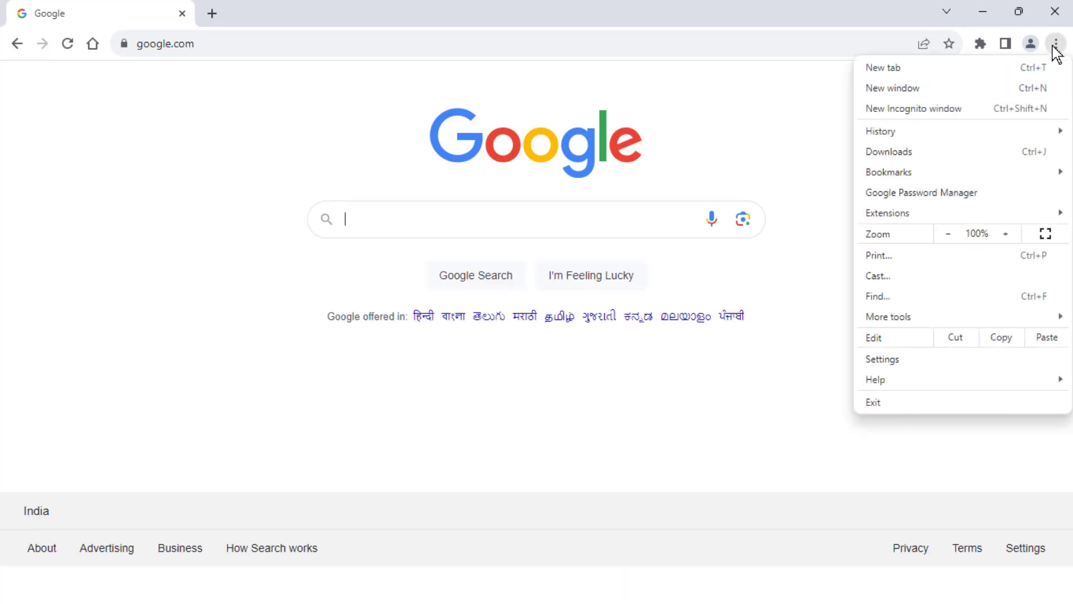
pyautogui.moveTo(944, 361)
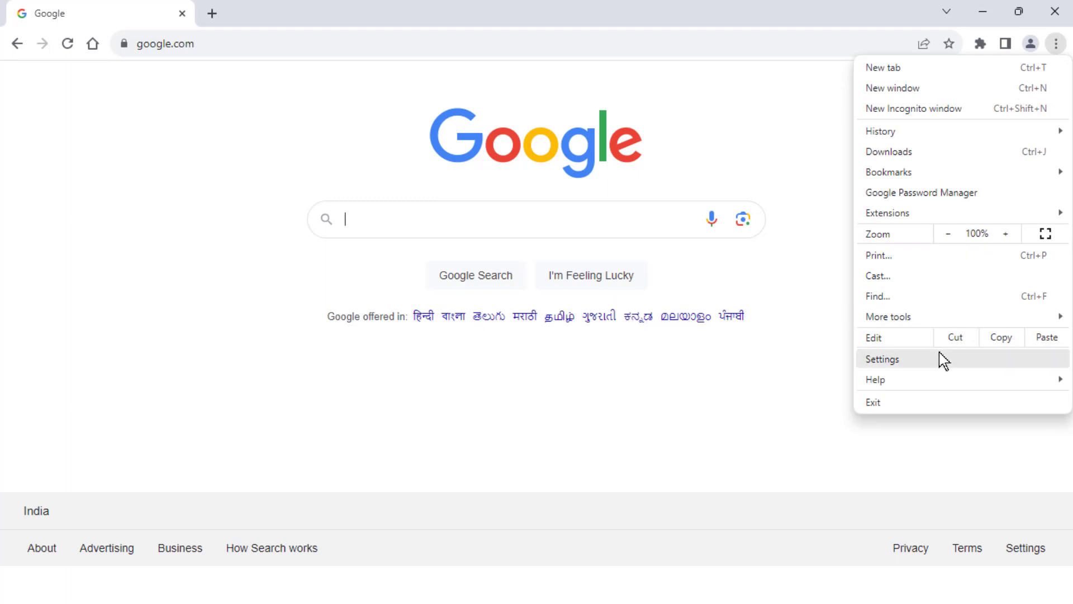
pyautogui.click(884, 359)
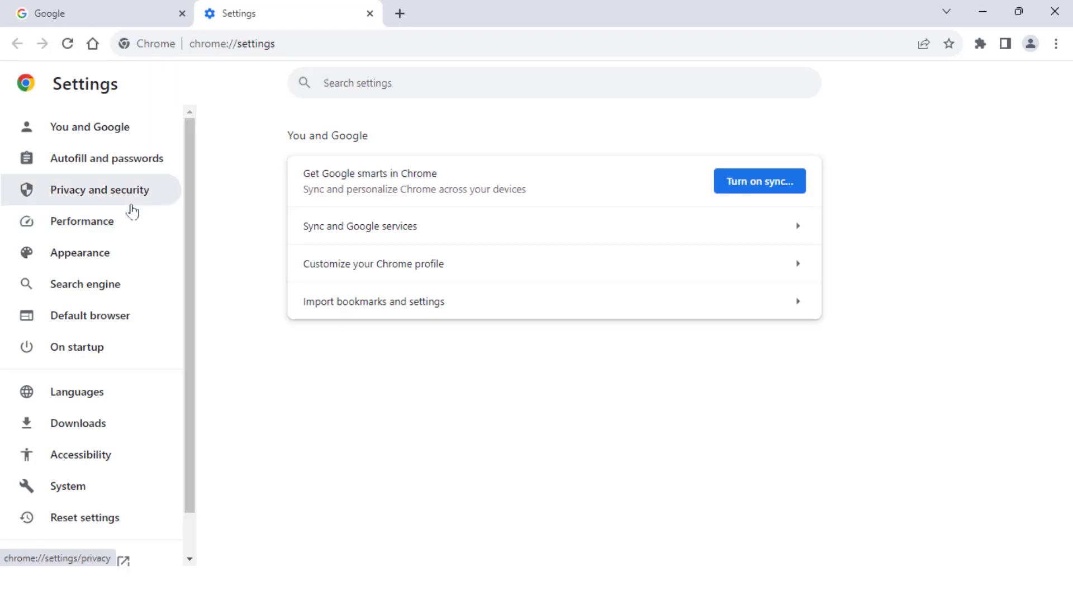
pyautogui.click(99, 190)
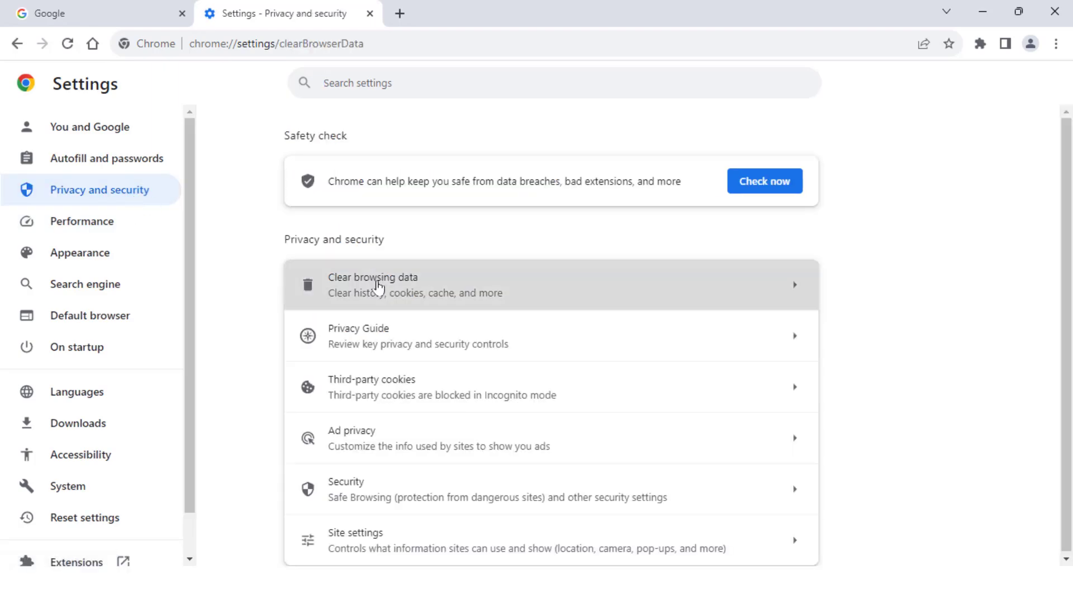
# Review the Clear browsing data options for all time, then dismiss them back to the Google tab.
pyautogui.click(374, 284)
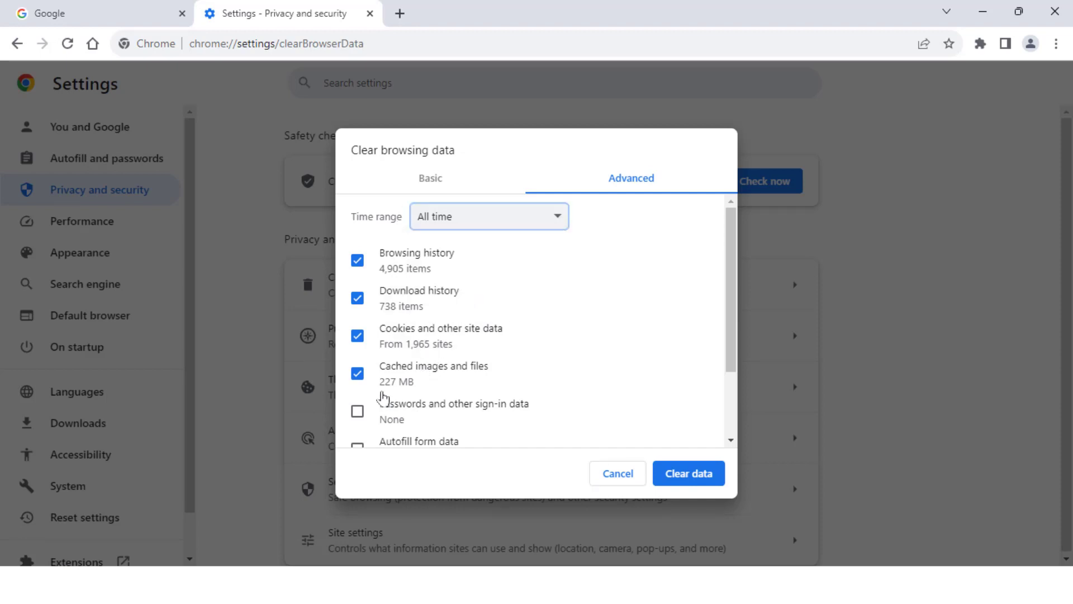
pyautogui.scroll(-3)
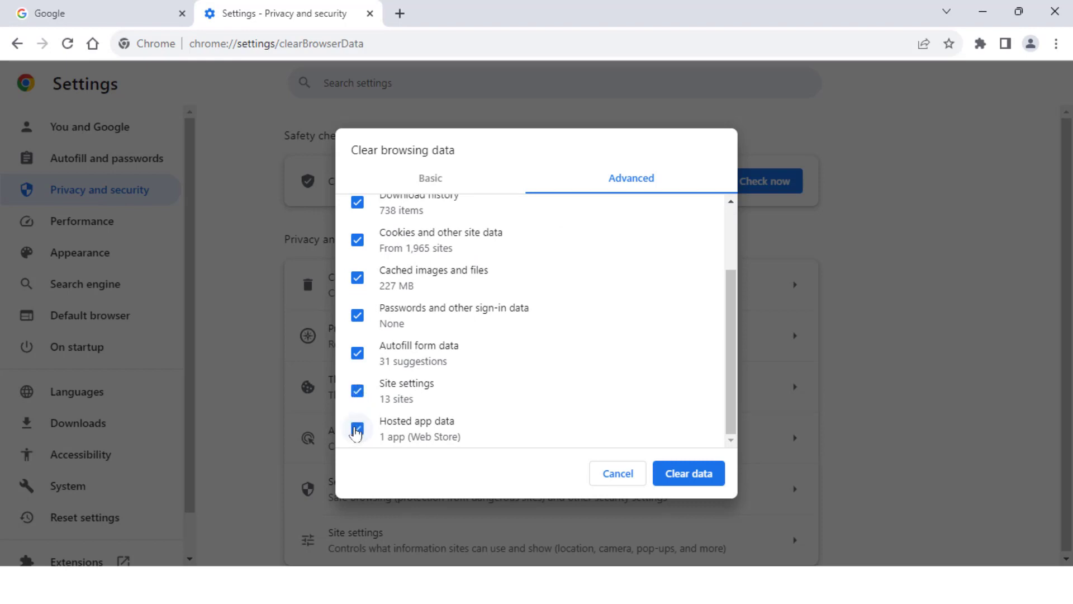
pyautogui.scroll(3)
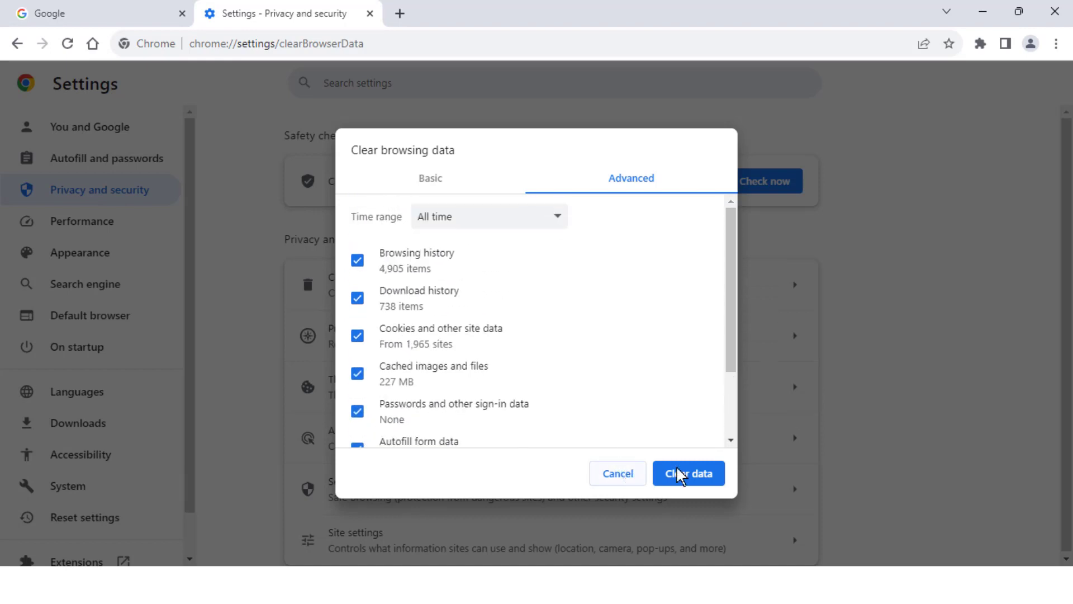
pyautogui.moveTo(690, 528)
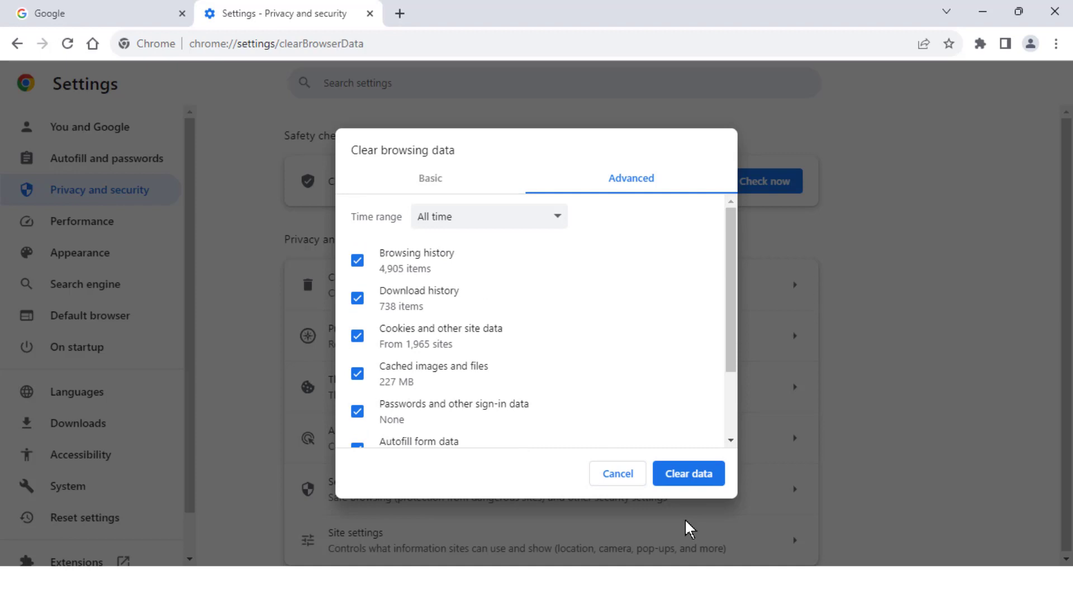
pyautogui.moveTo(617, 473)
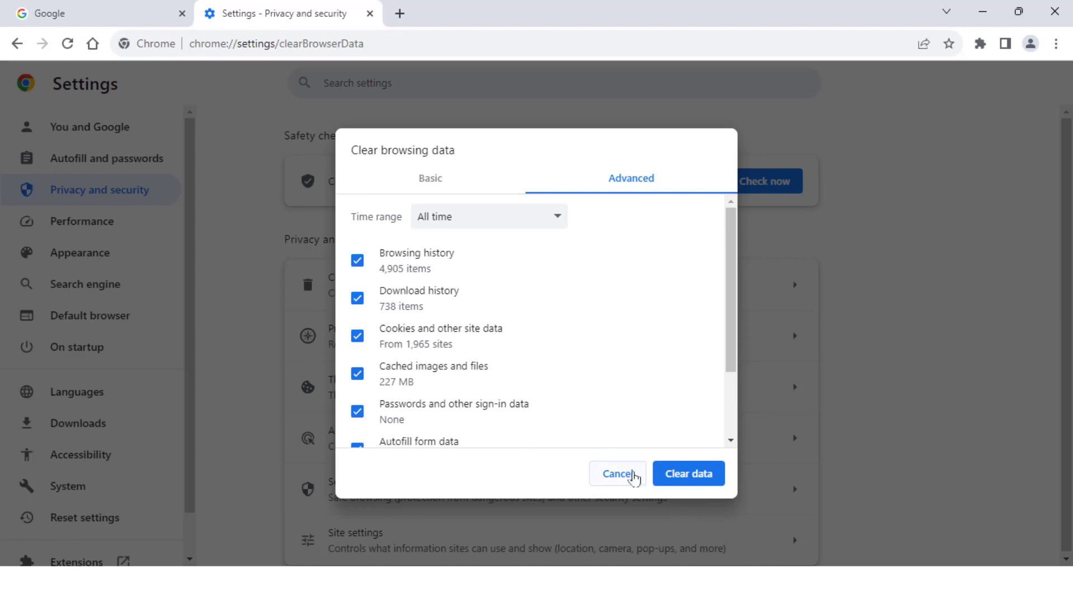
pyautogui.click(618, 473)
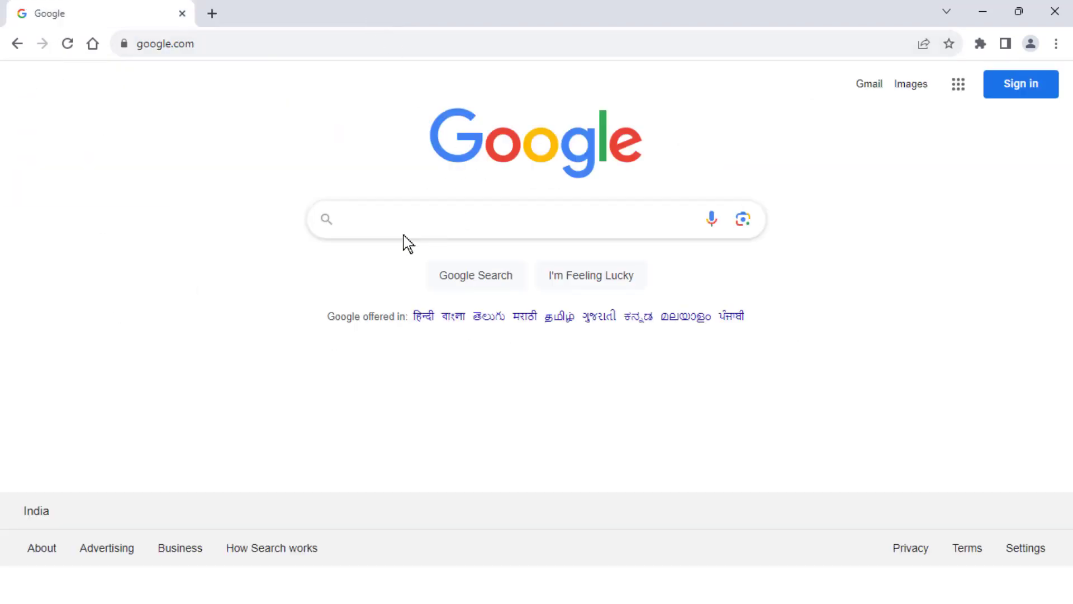
pyautogui.moveTo(245, 312)
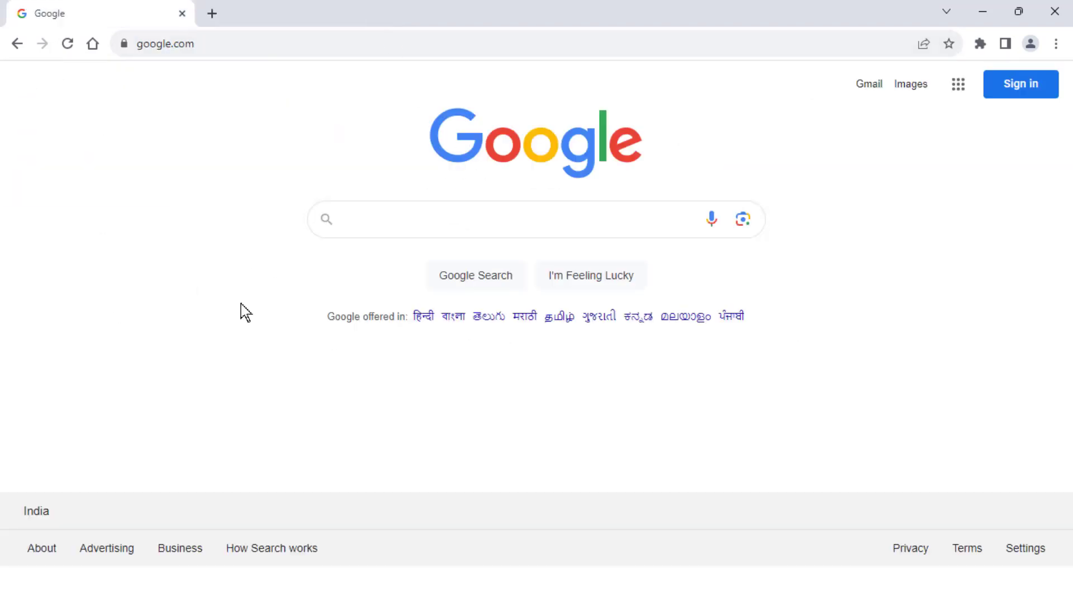
pyautogui.moveTo(486, 349)
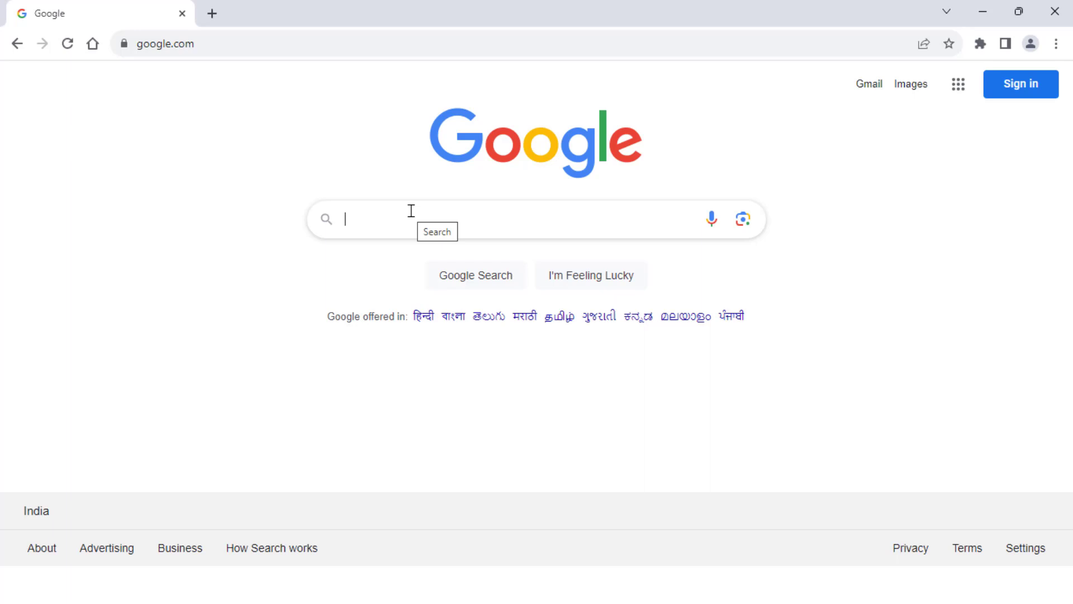
pyautogui.moveTo(1057, 44)
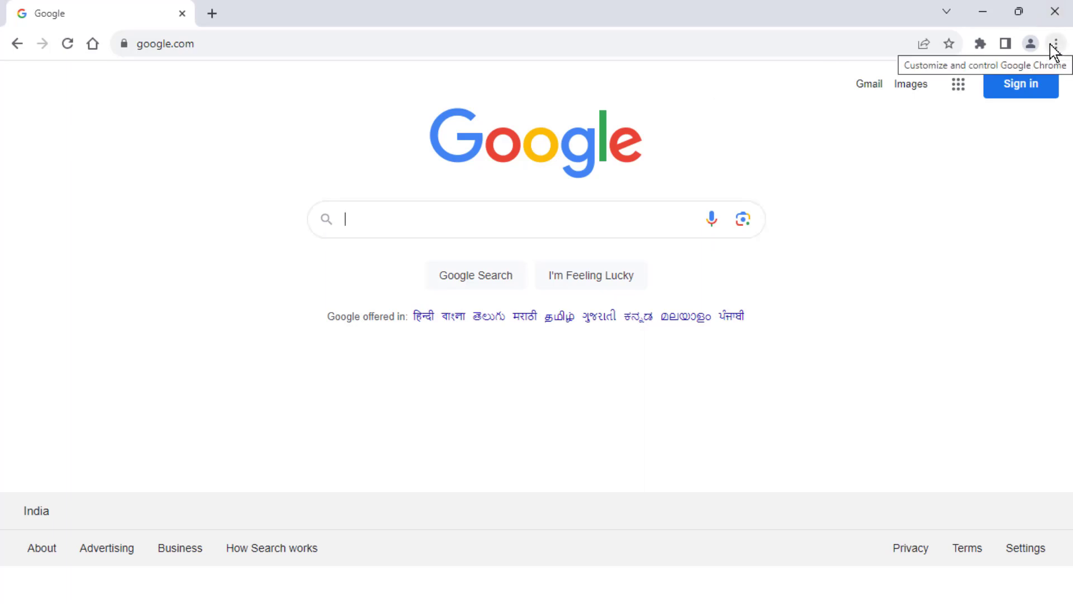
pyautogui.click(1056, 43)
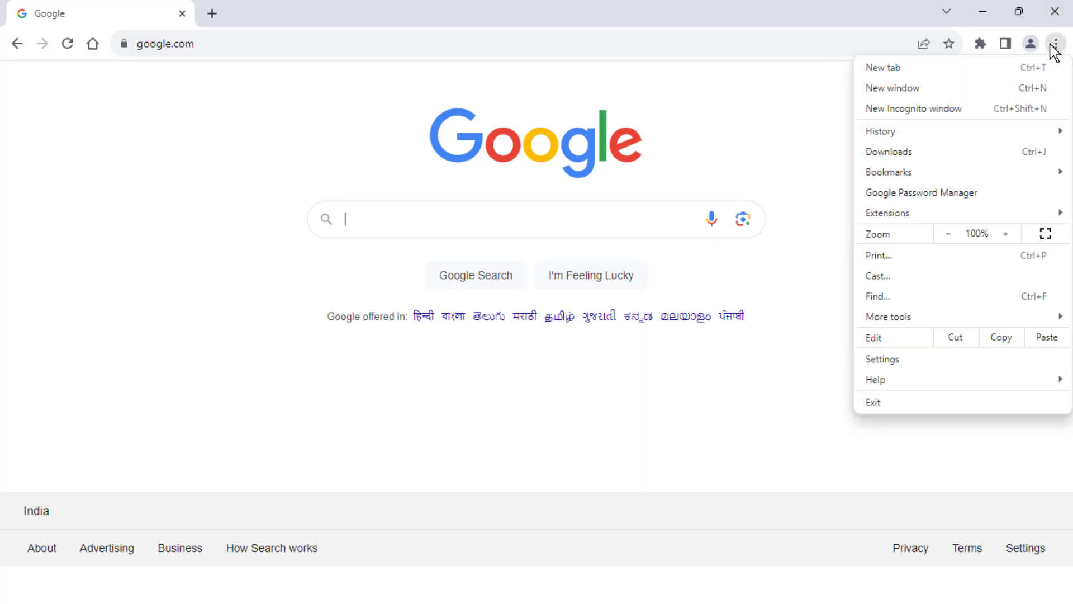
pyautogui.moveTo(986, 54)
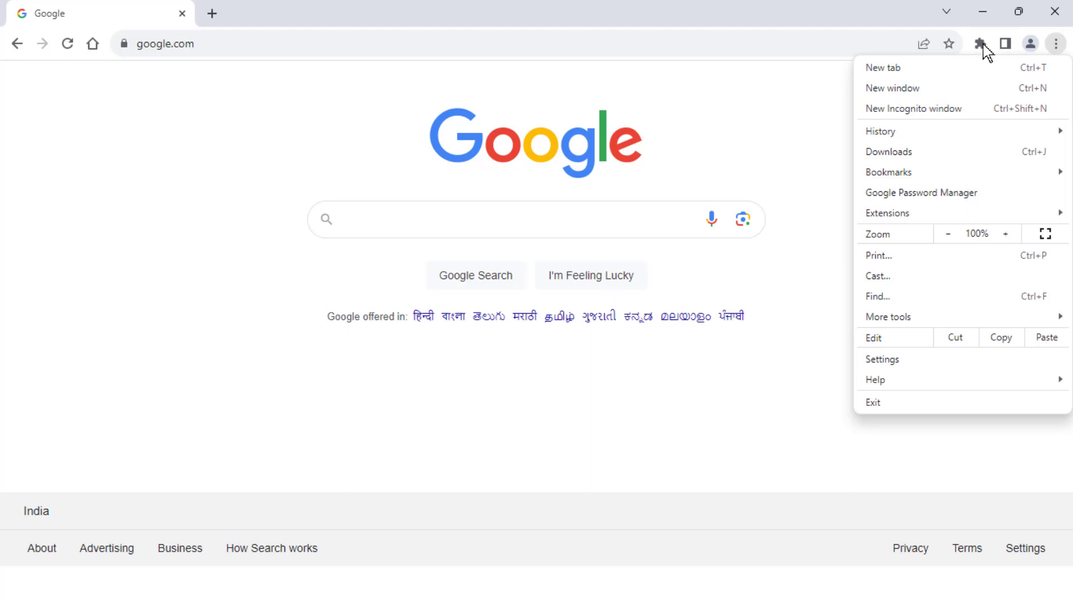
pyautogui.moveTo(912, 109)
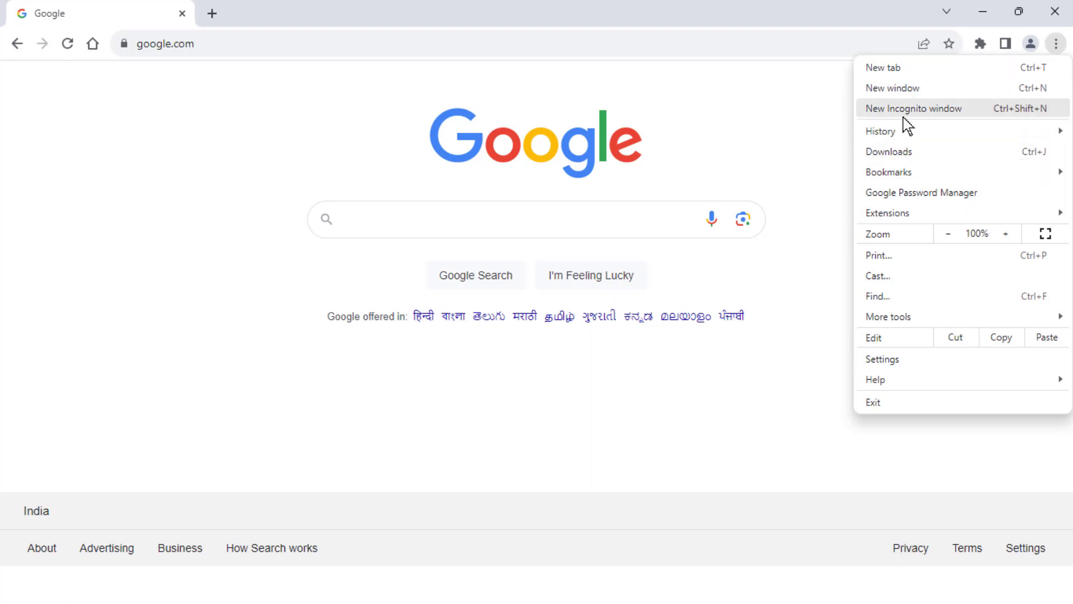
pyautogui.moveTo(983, 120)
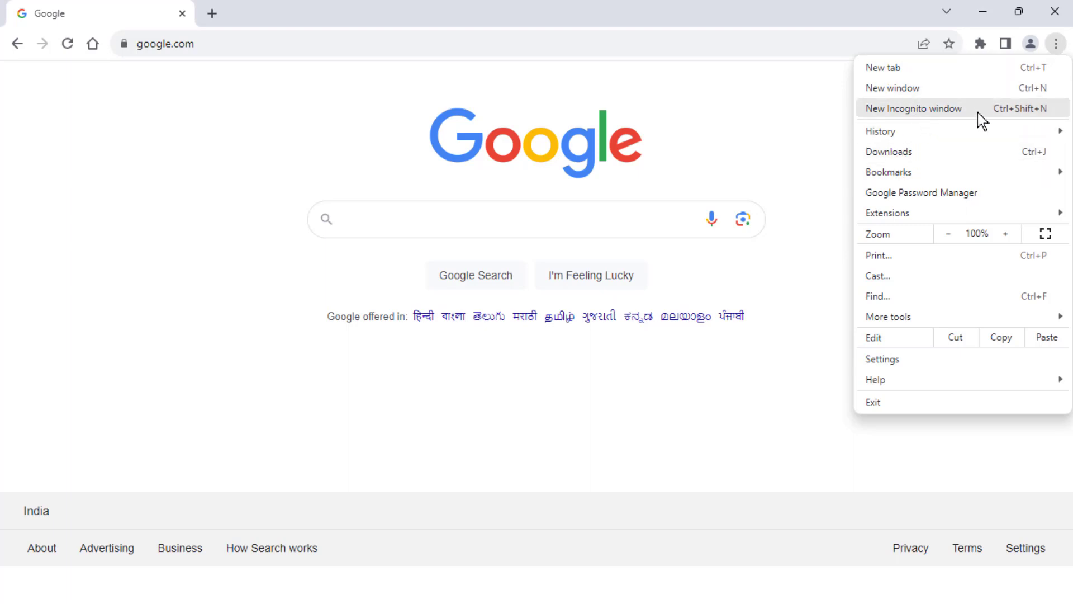
pyautogui.moveTo(1025, 230)
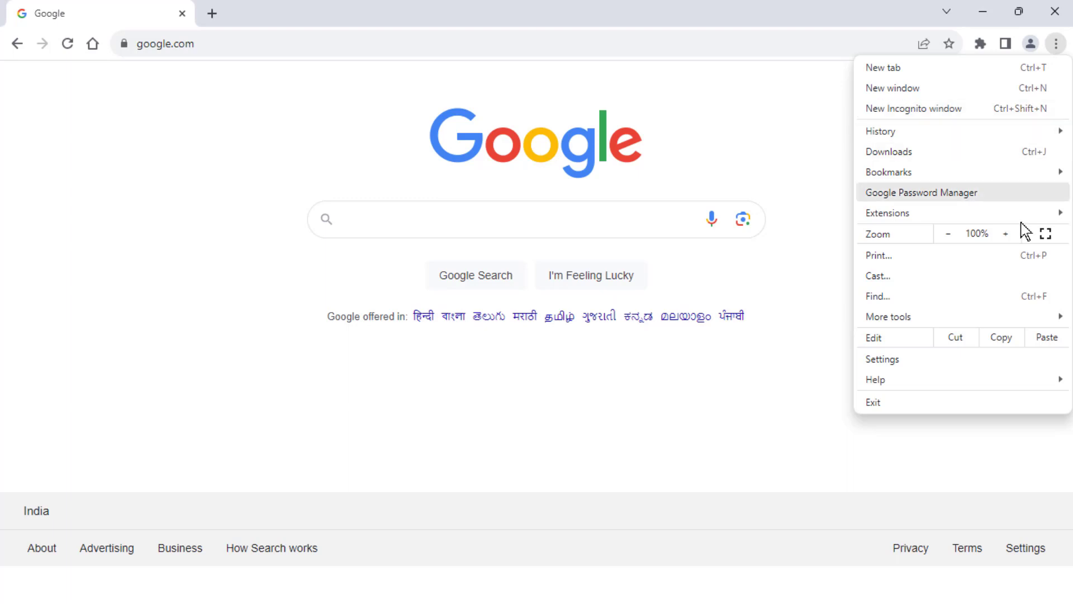
pyautogui.moveTo(928, 132)
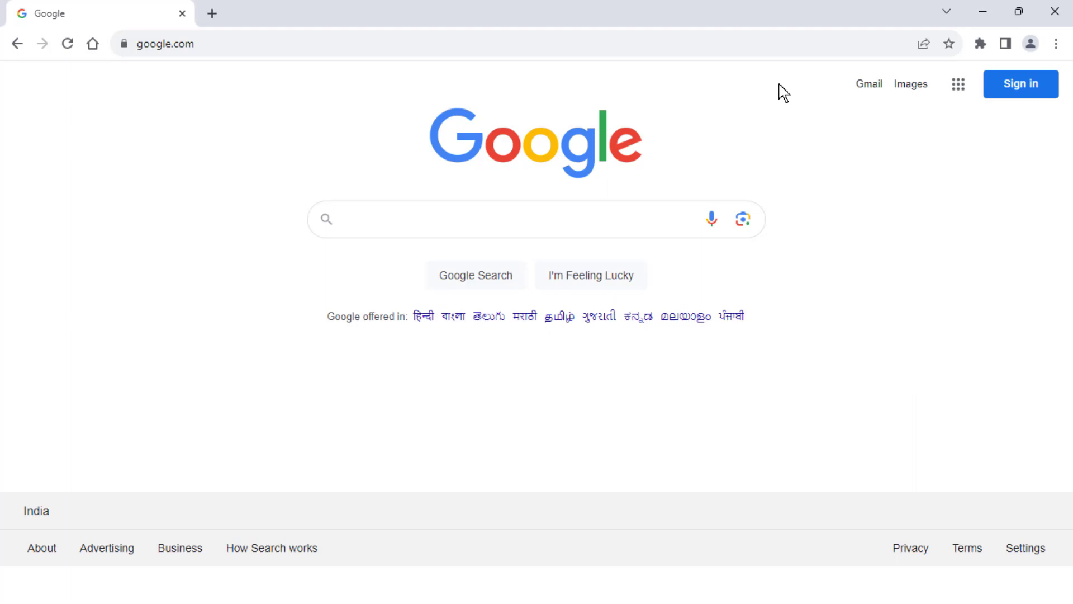
pyautogui.moveTo(1050, 54)
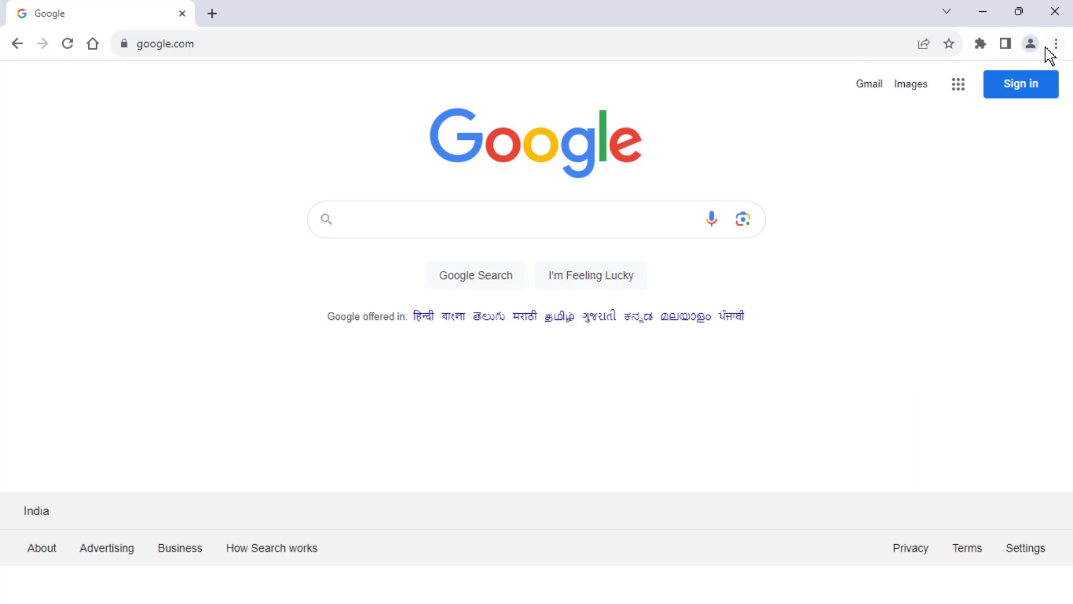
pyautogui.click(1057, 44)
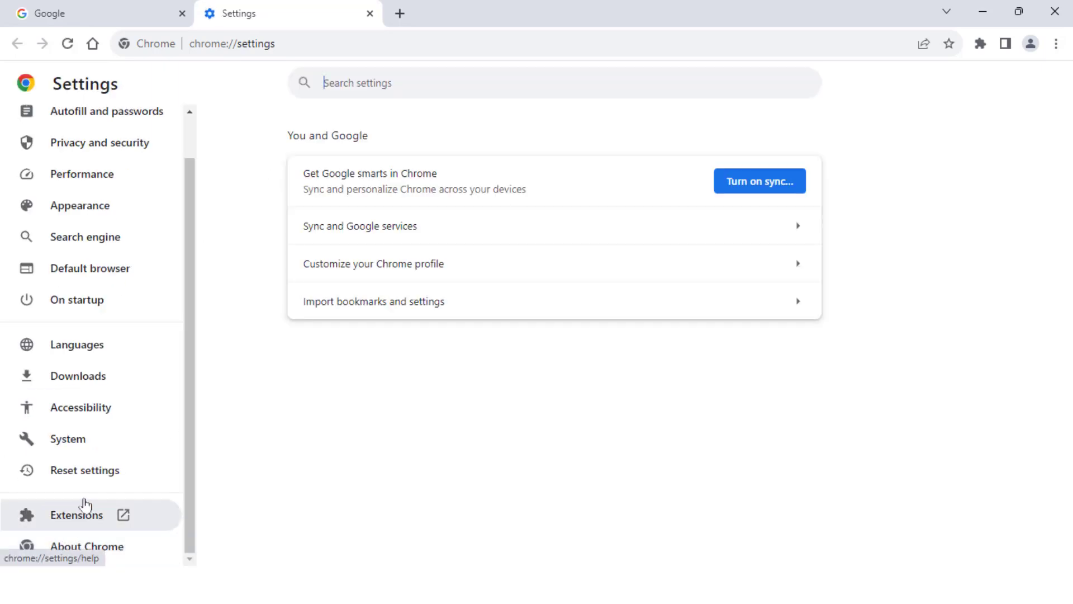
pyautogui.click(84, 471)
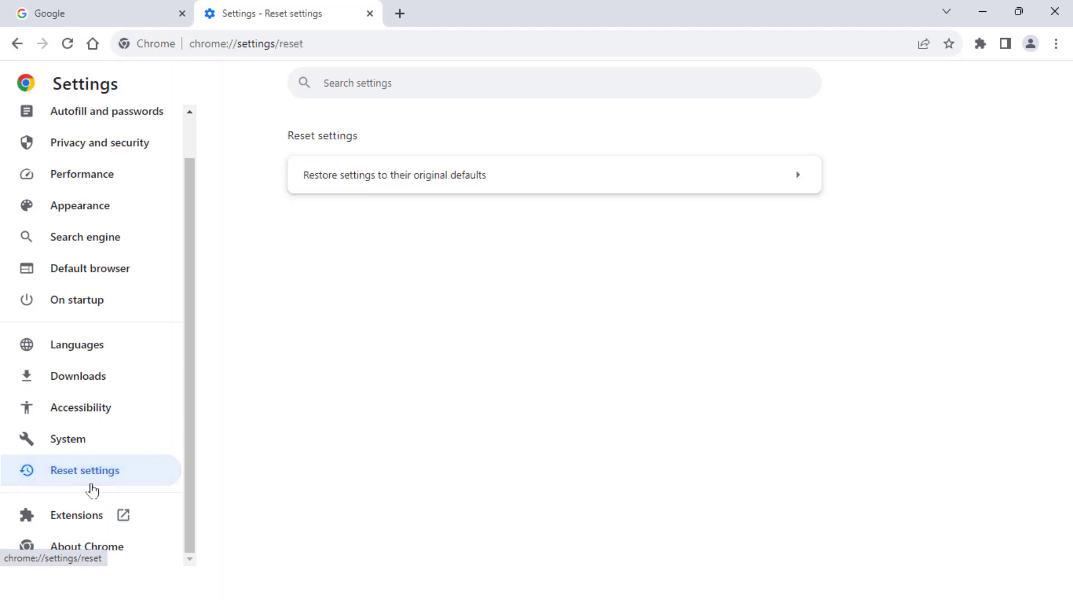
pyautogui.moveTo(219, 214)
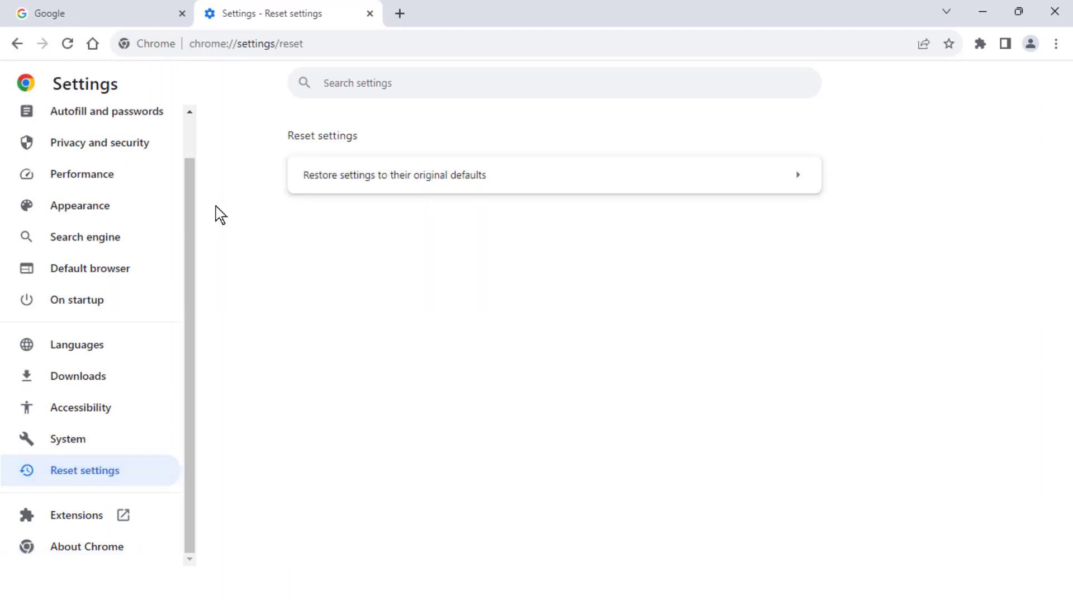
pyautogui.moveTo(355, 26)
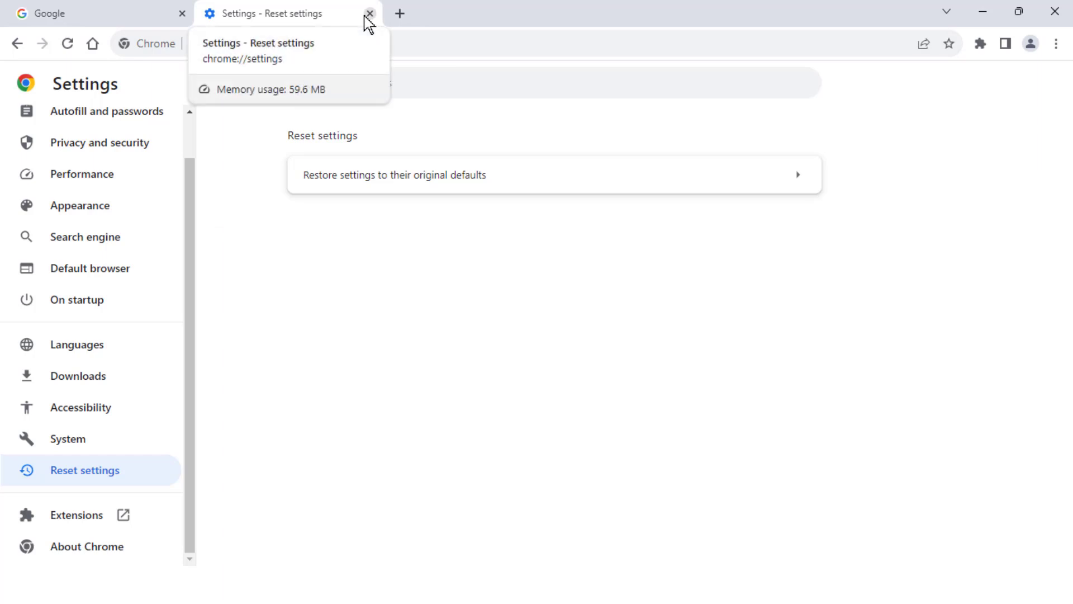
pyautogui.click(370, 13)
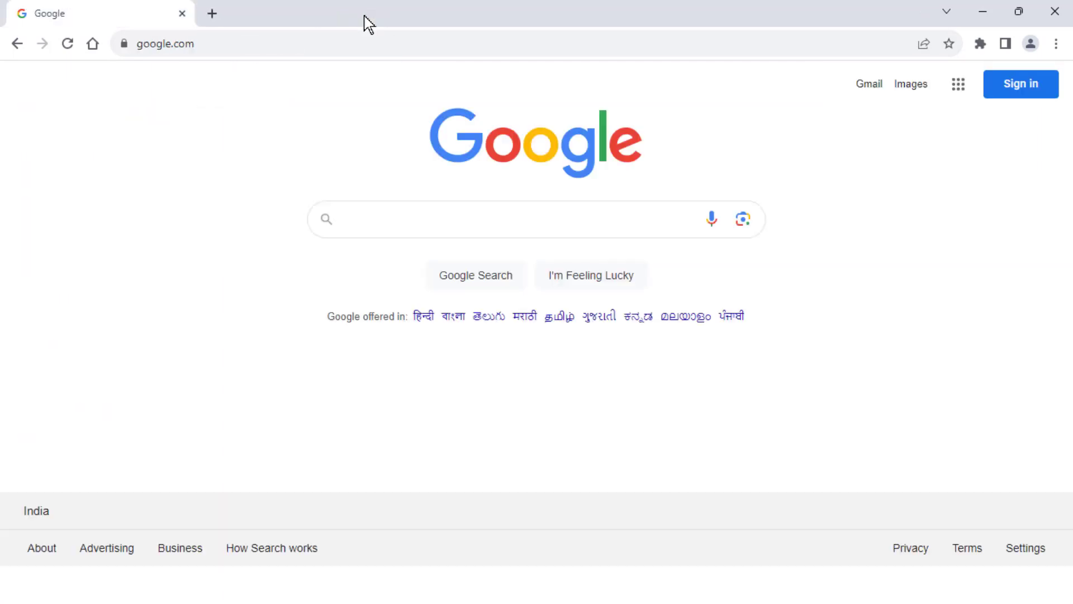